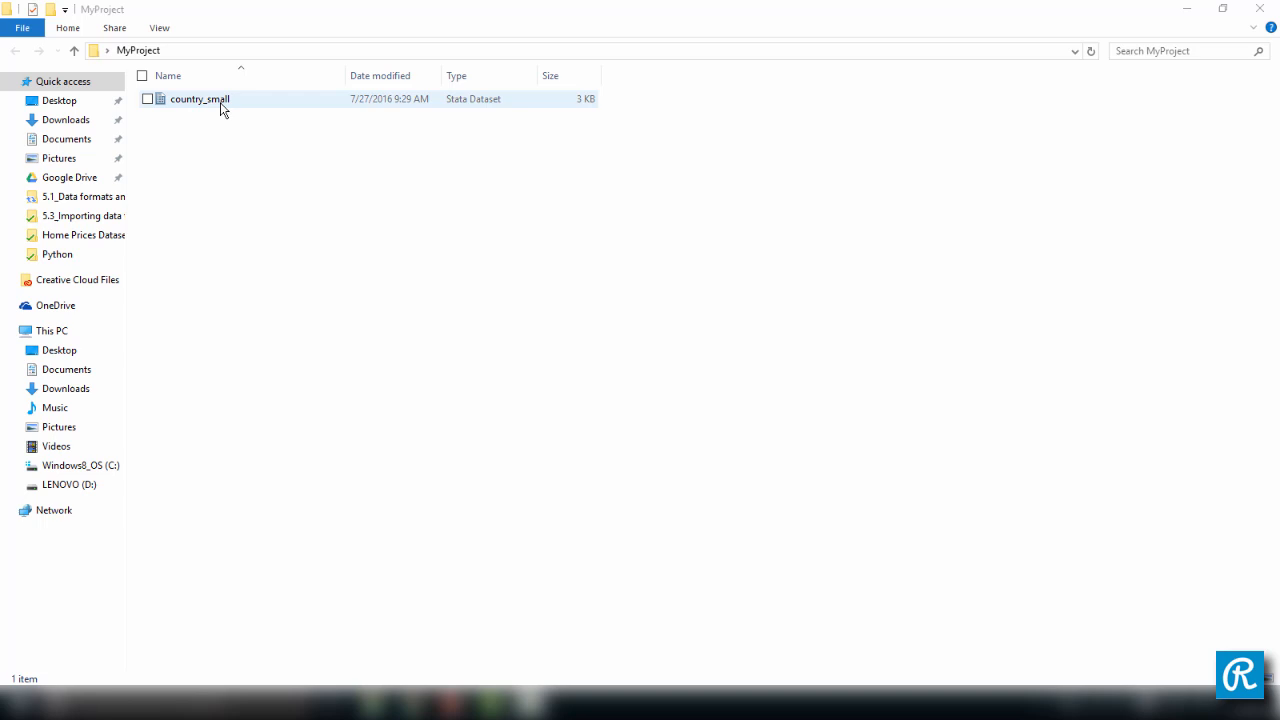
Load country_small.dta into Stata from the MyProject folder.
left_click(200, 100)
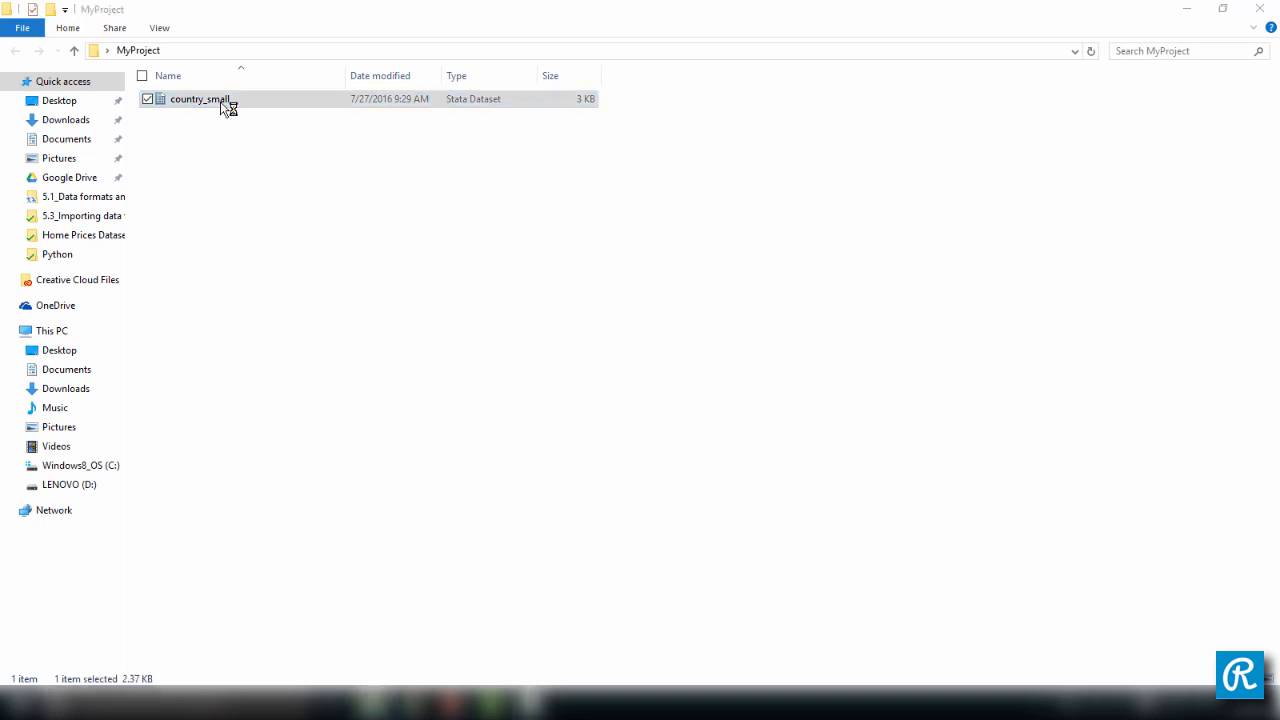
double_click(200, 100)
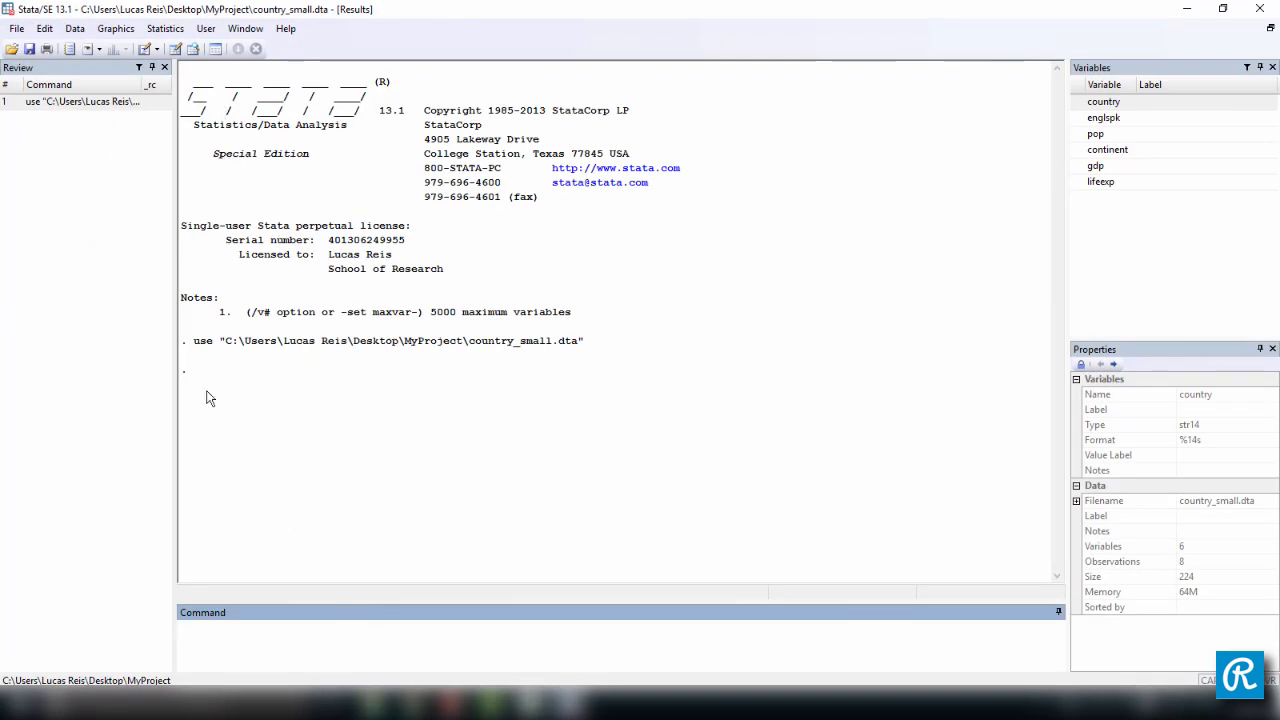
Look over the variables, then browse the country_small data in the Data Editor.
double_click(200, 340)
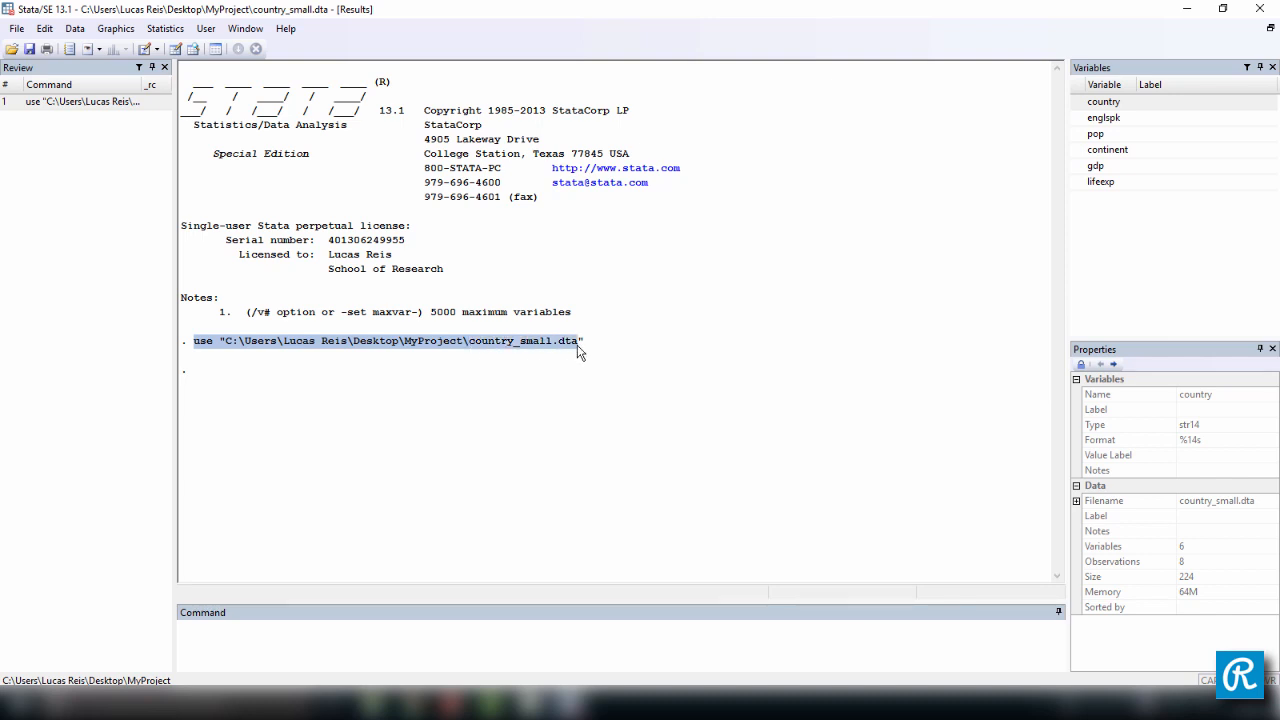
mouse_move(1140, 104)
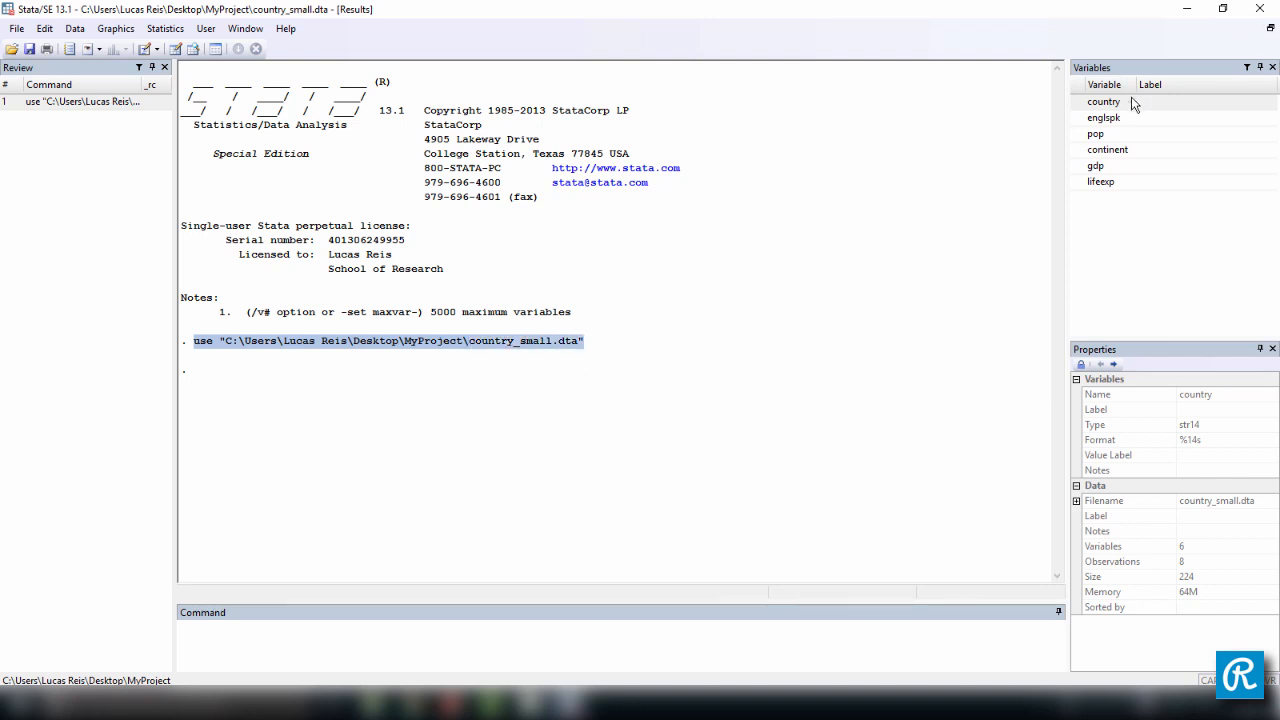
left_click(1096, 132)
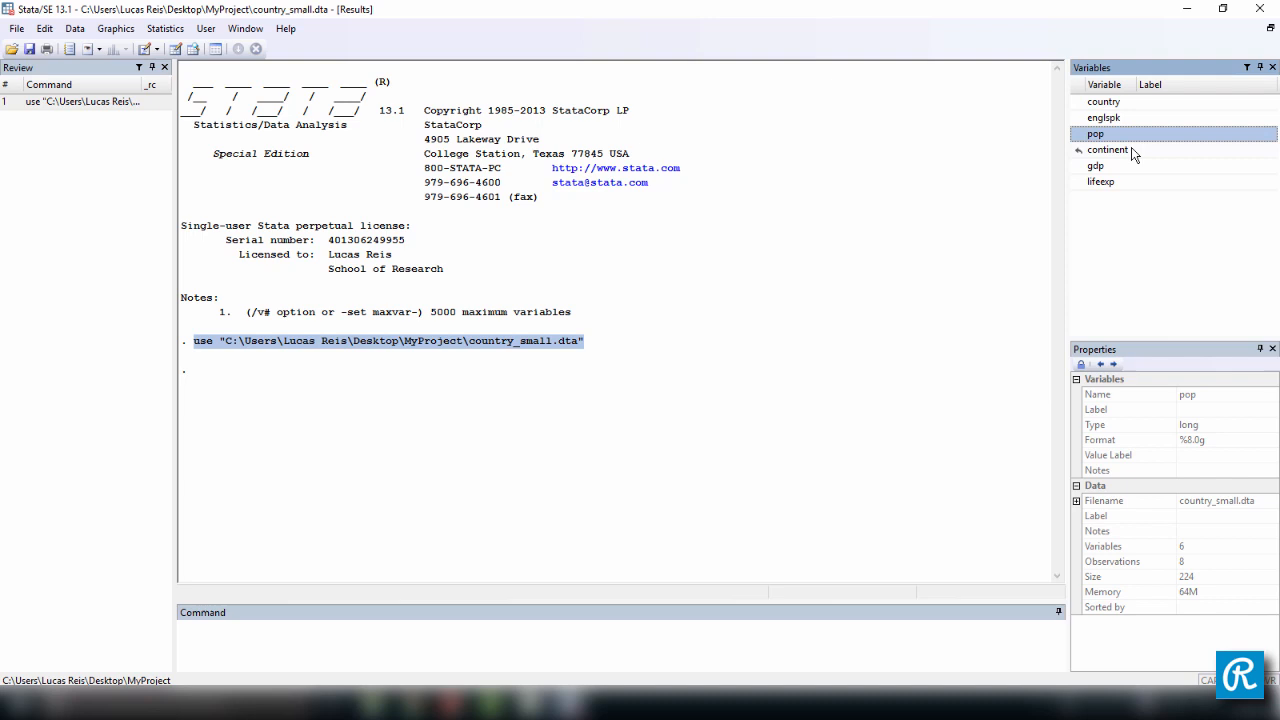
left_click(1100, 180)
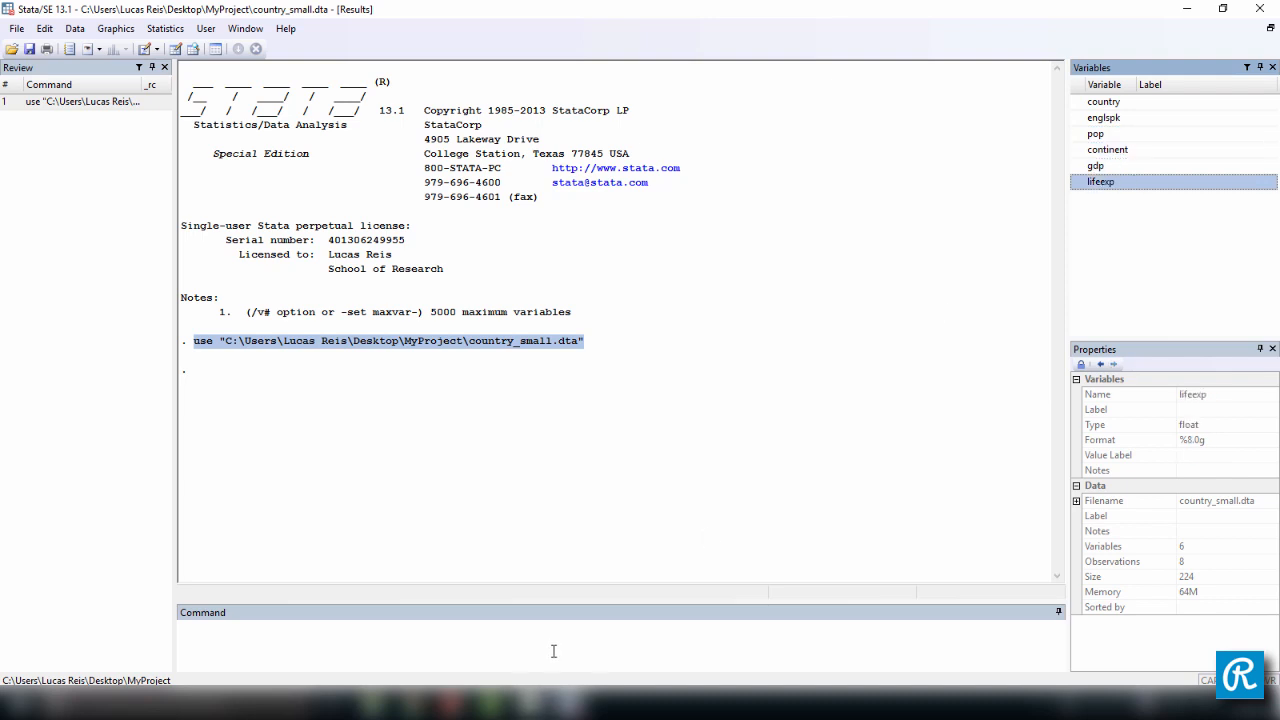
type("bro")
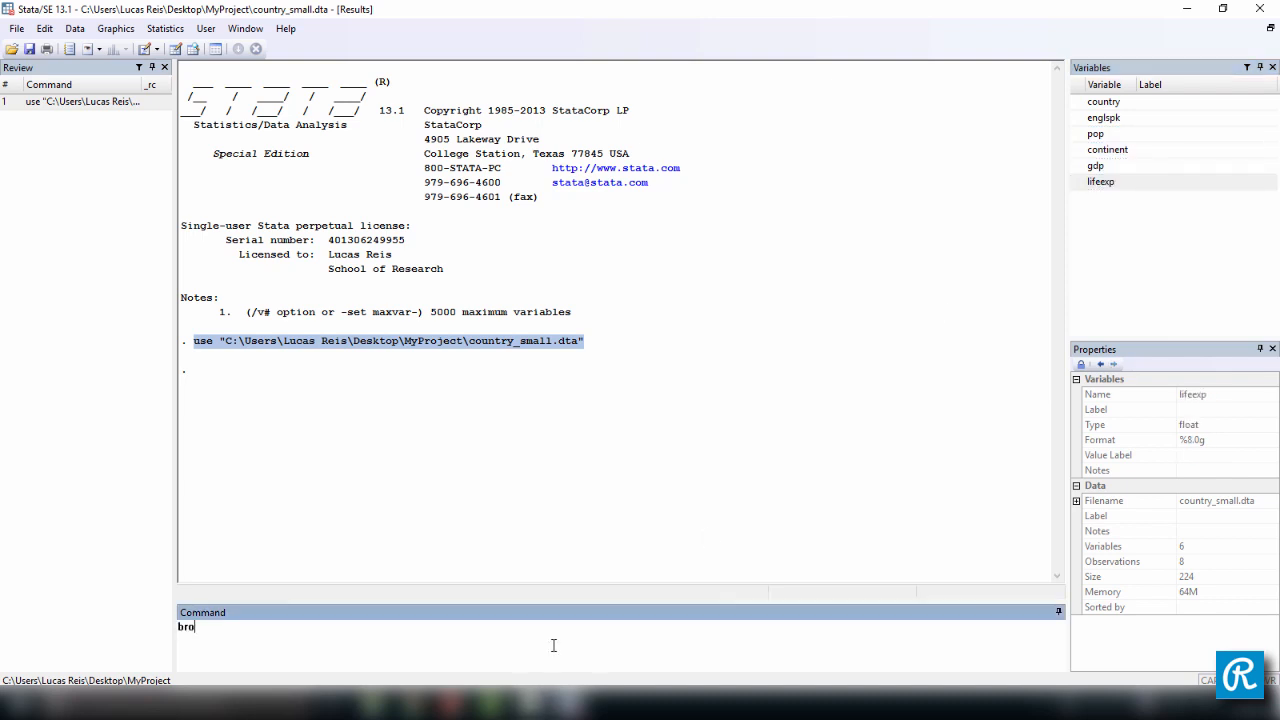
key("Return")
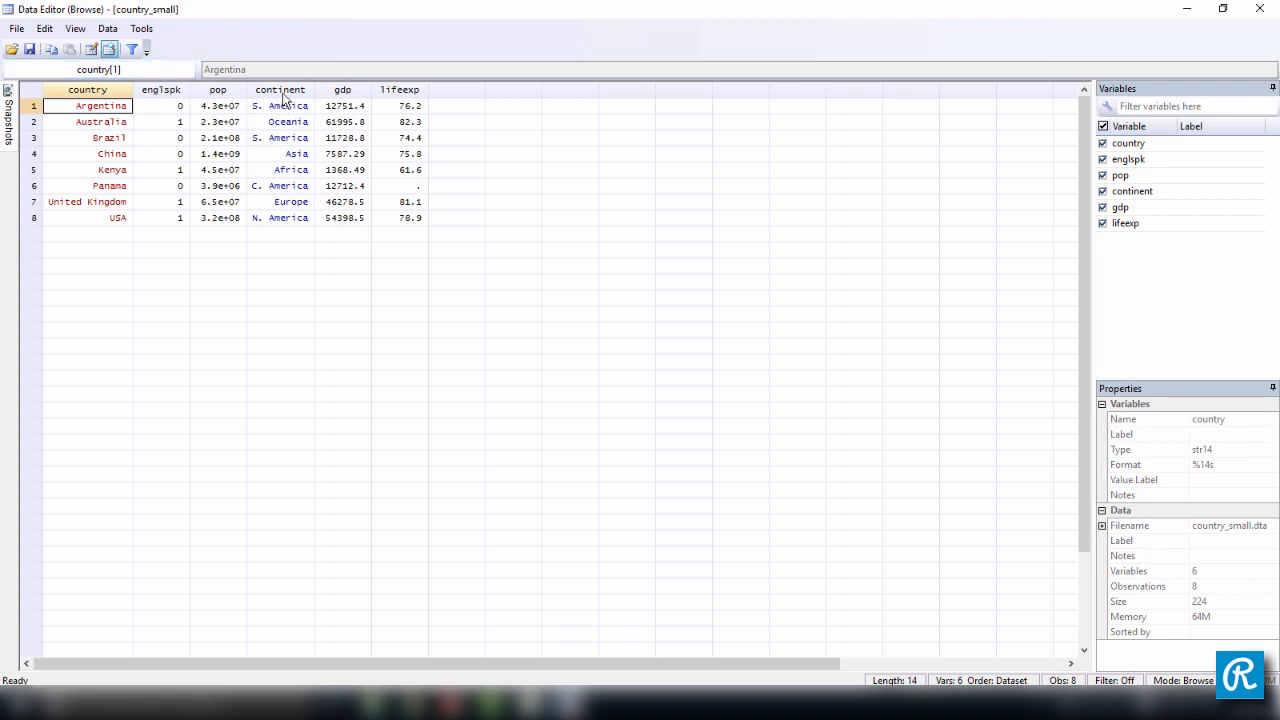
mouse_move(288, 218)
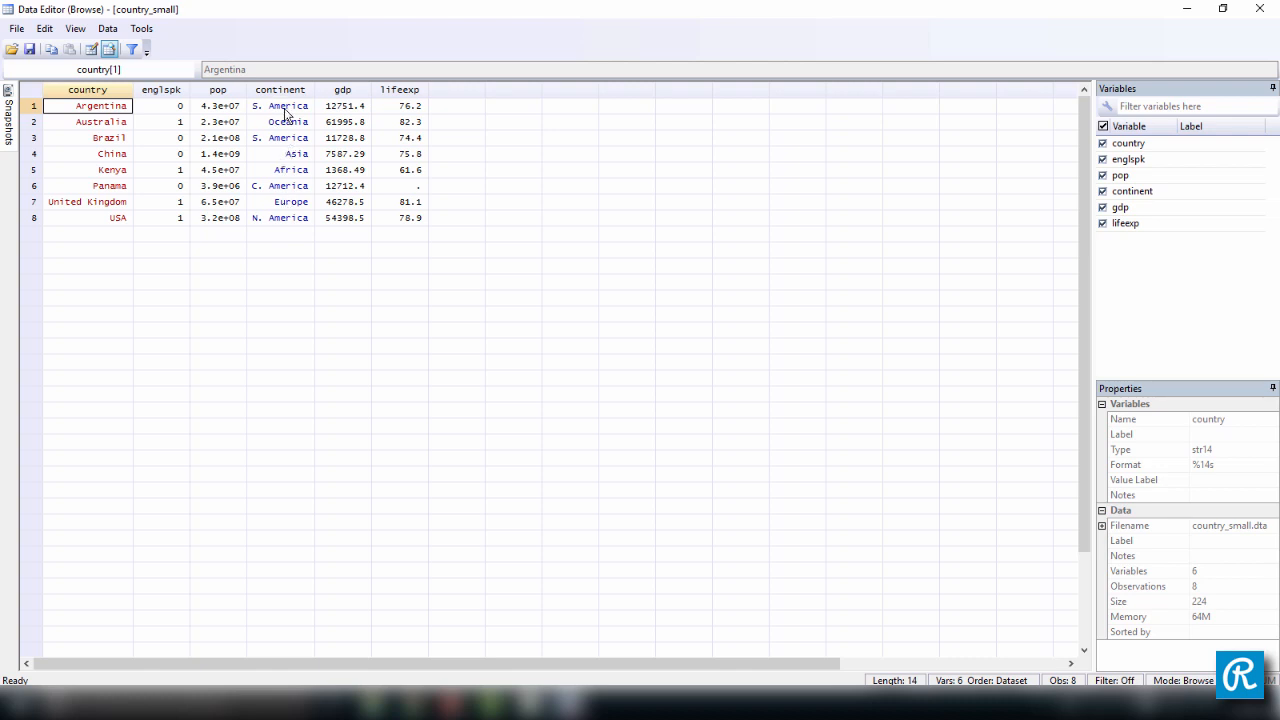
Inspect the continent entries for Australia, Argentina, Brazil, United Kingdom and USA.
left_click(288, 122)
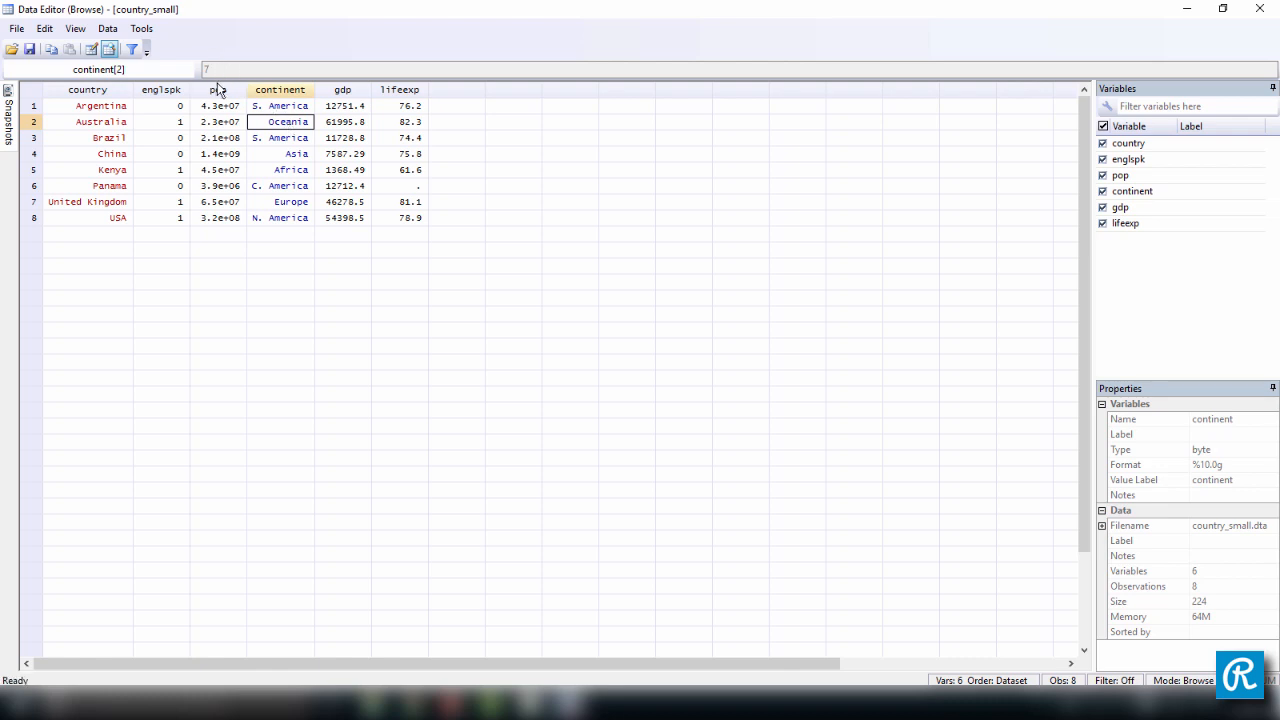
left_click(280, 104)
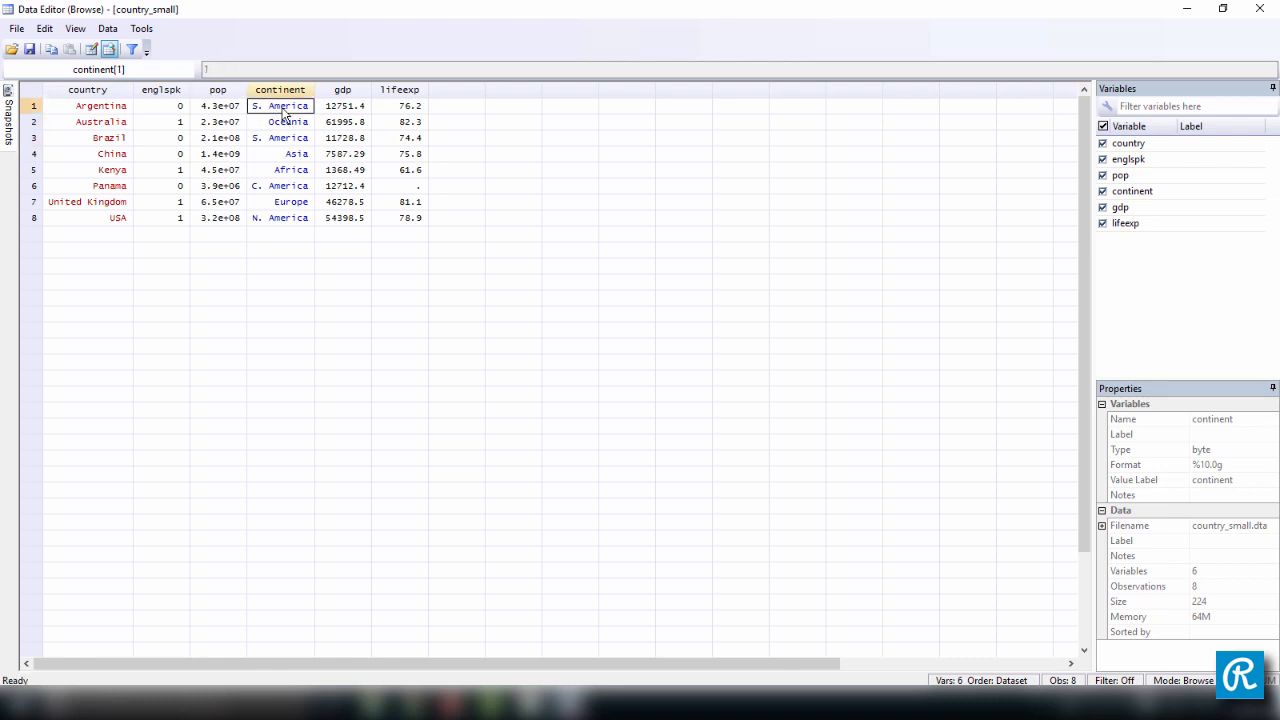
left_click(280, 136)
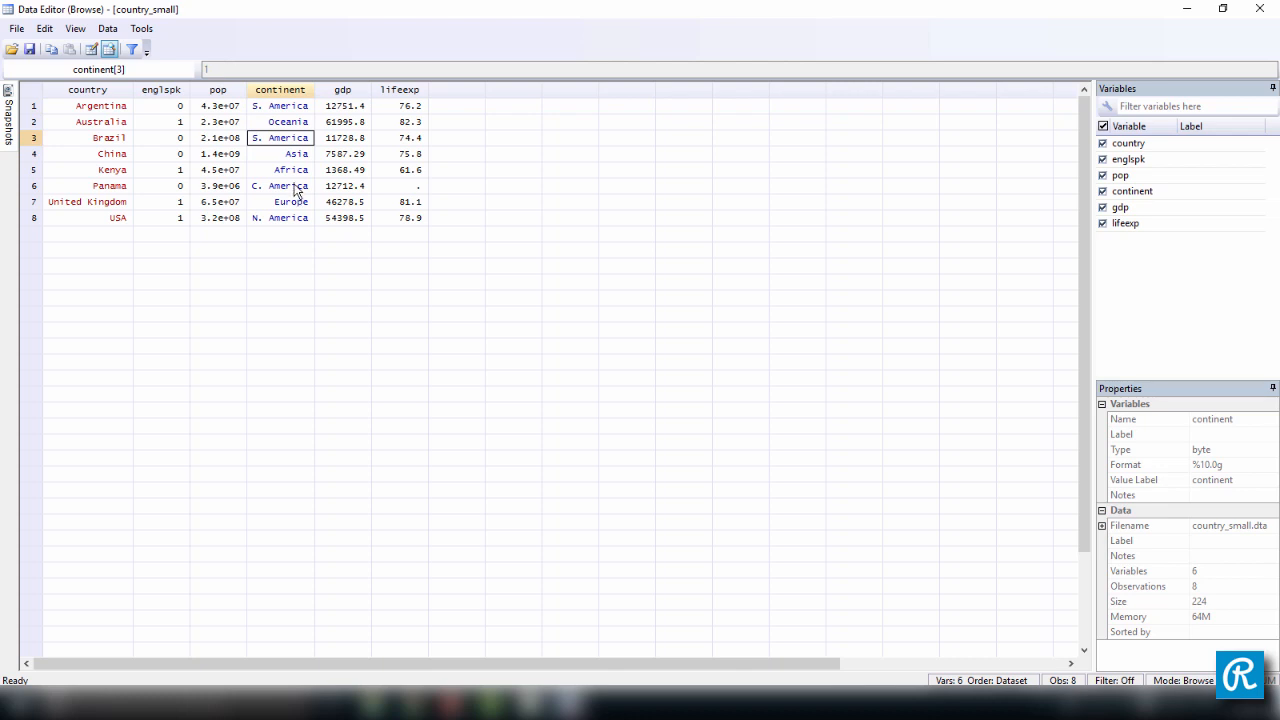
left_click(280, 216)
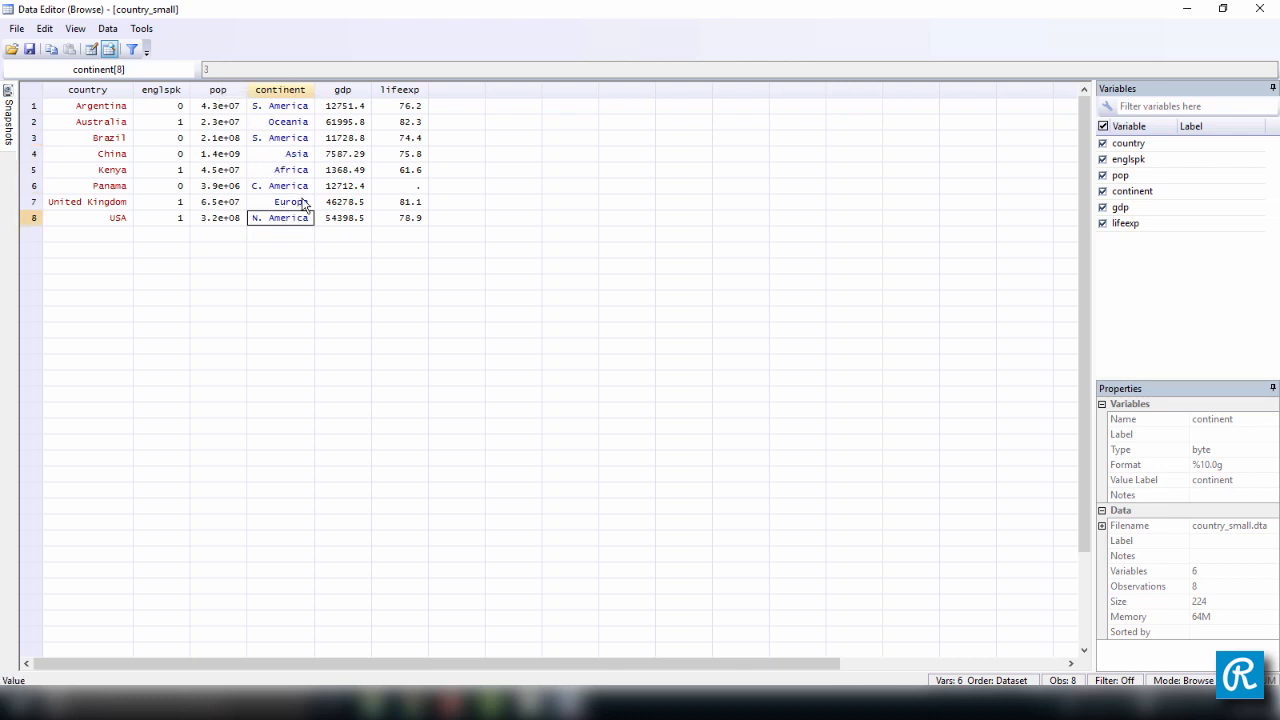
left_click(280, 136)
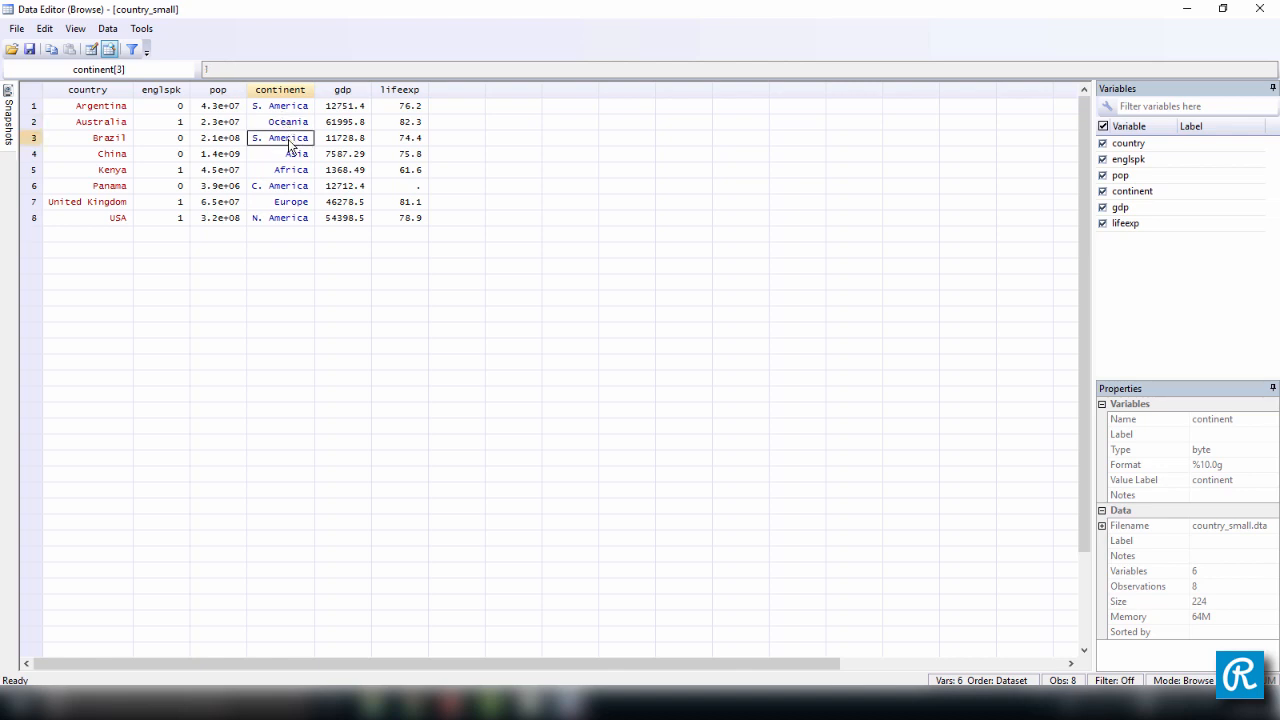
left_click(280, 200)
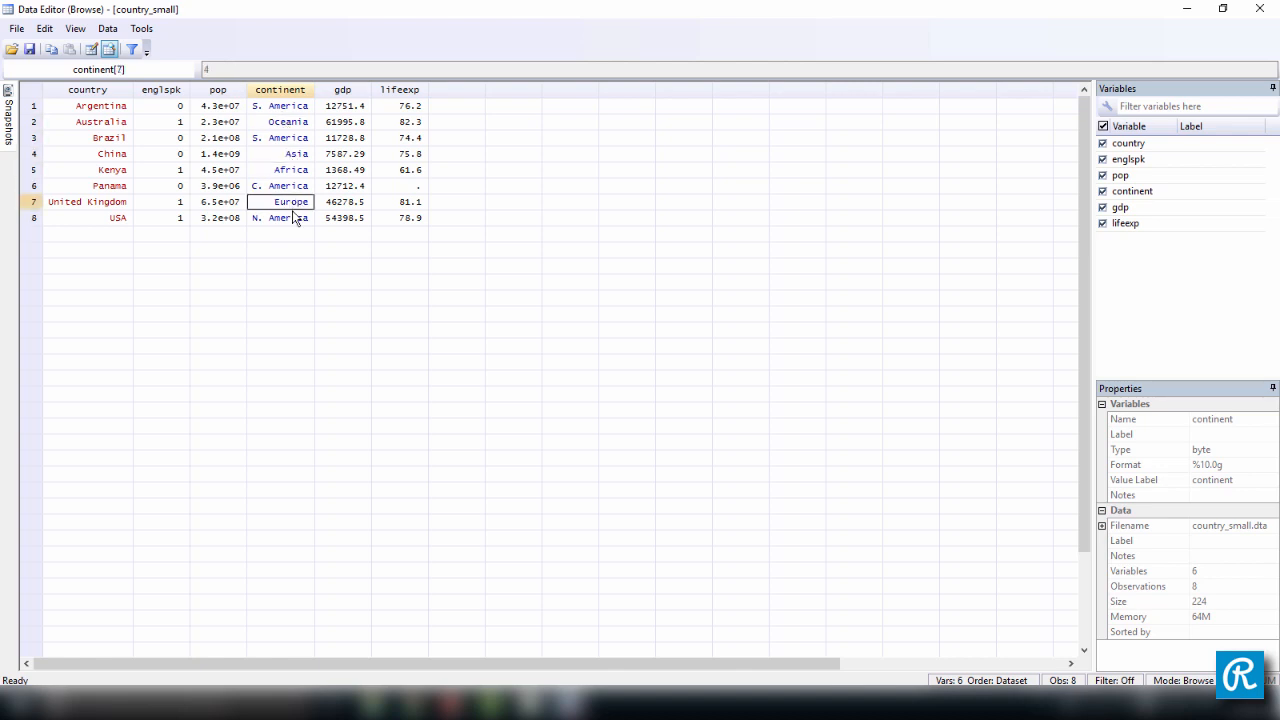
left_click(280, 216)
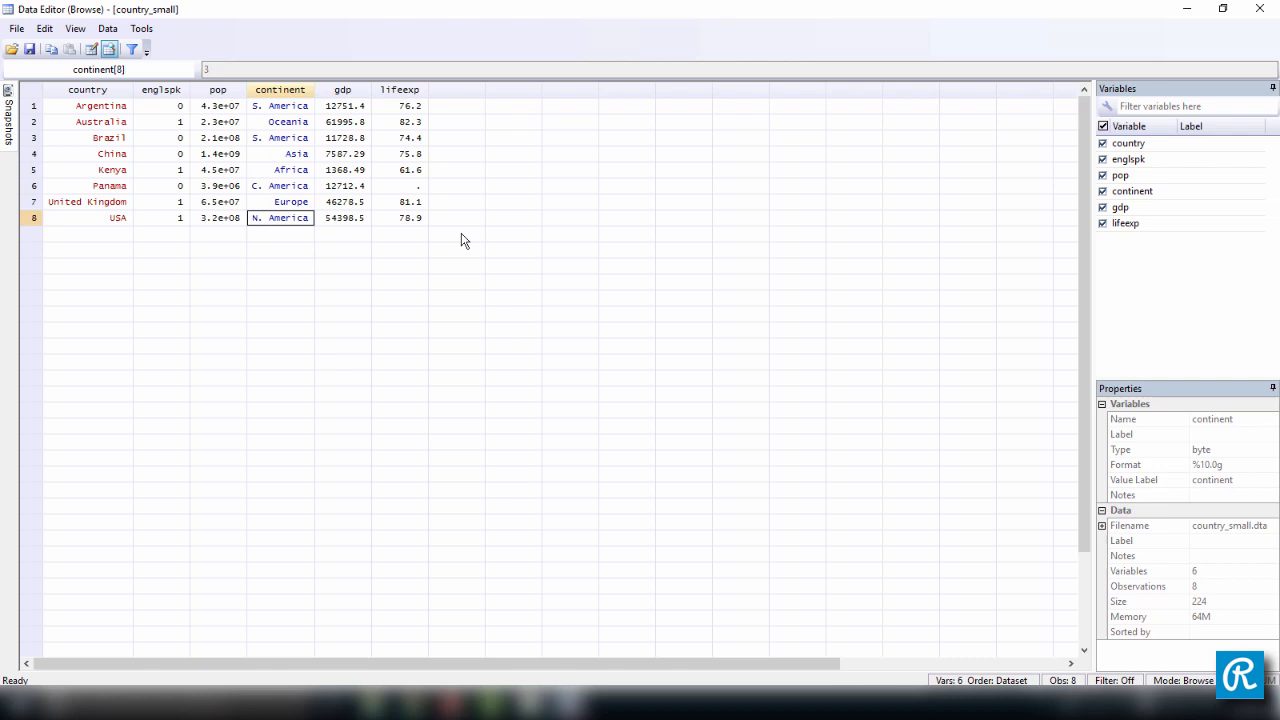
mouse_move(258, 156)
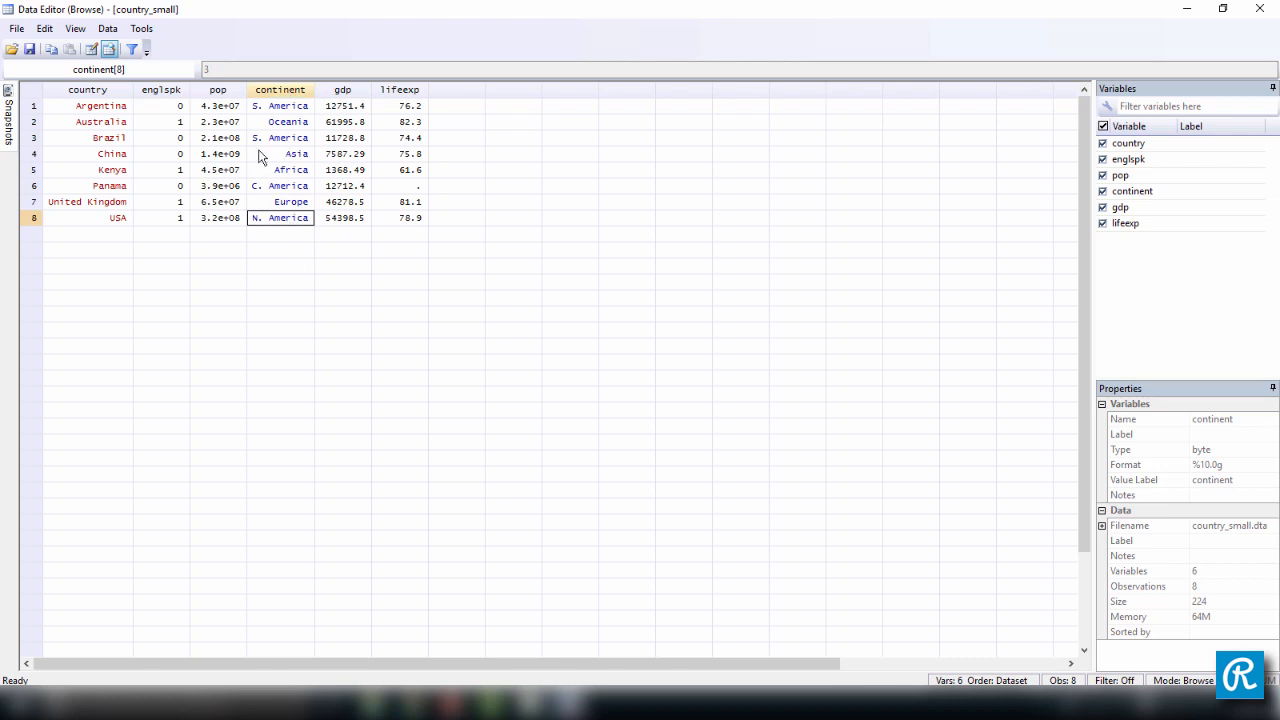
mouse_move(276, 136)
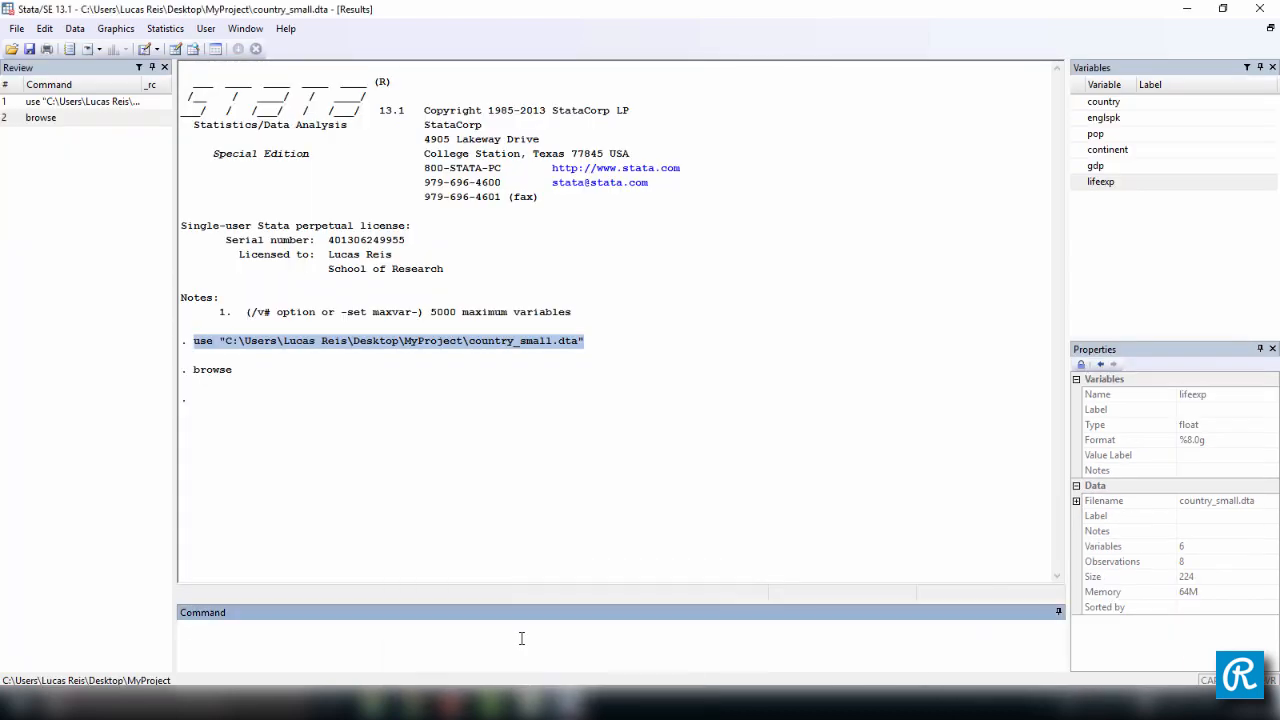
Run summarize on country and continent.
type("summarize")
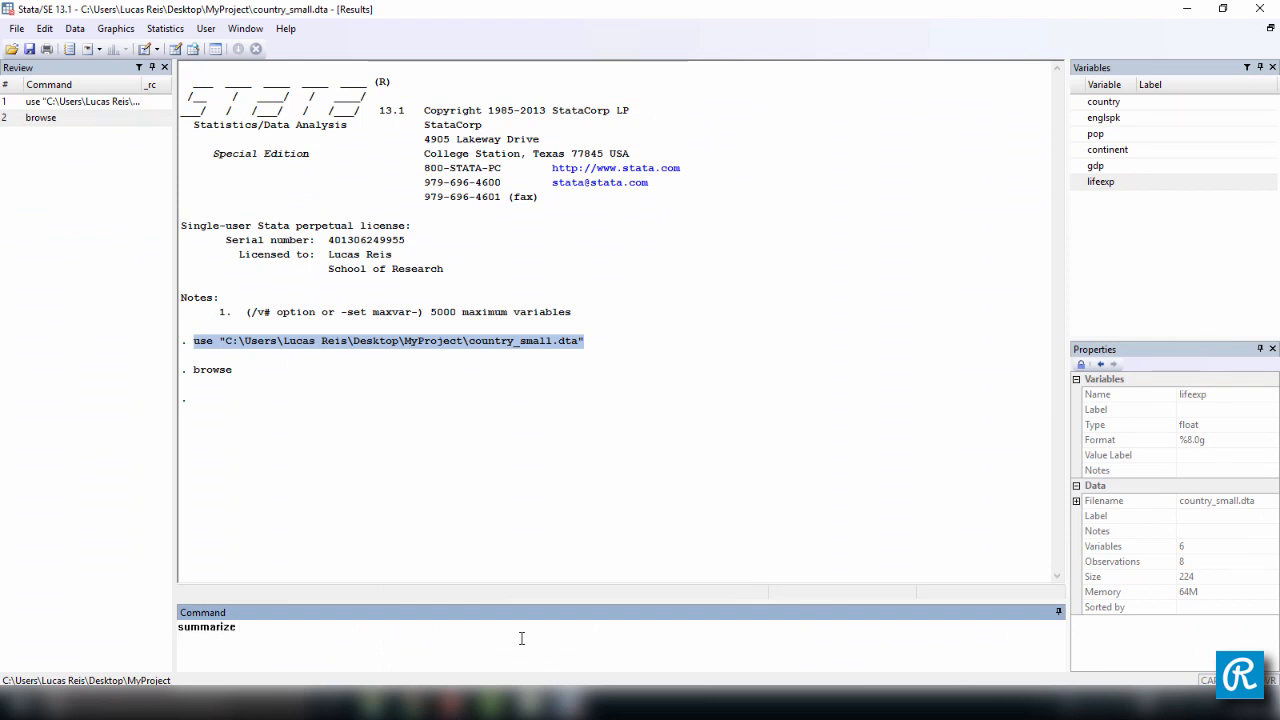
type("country")
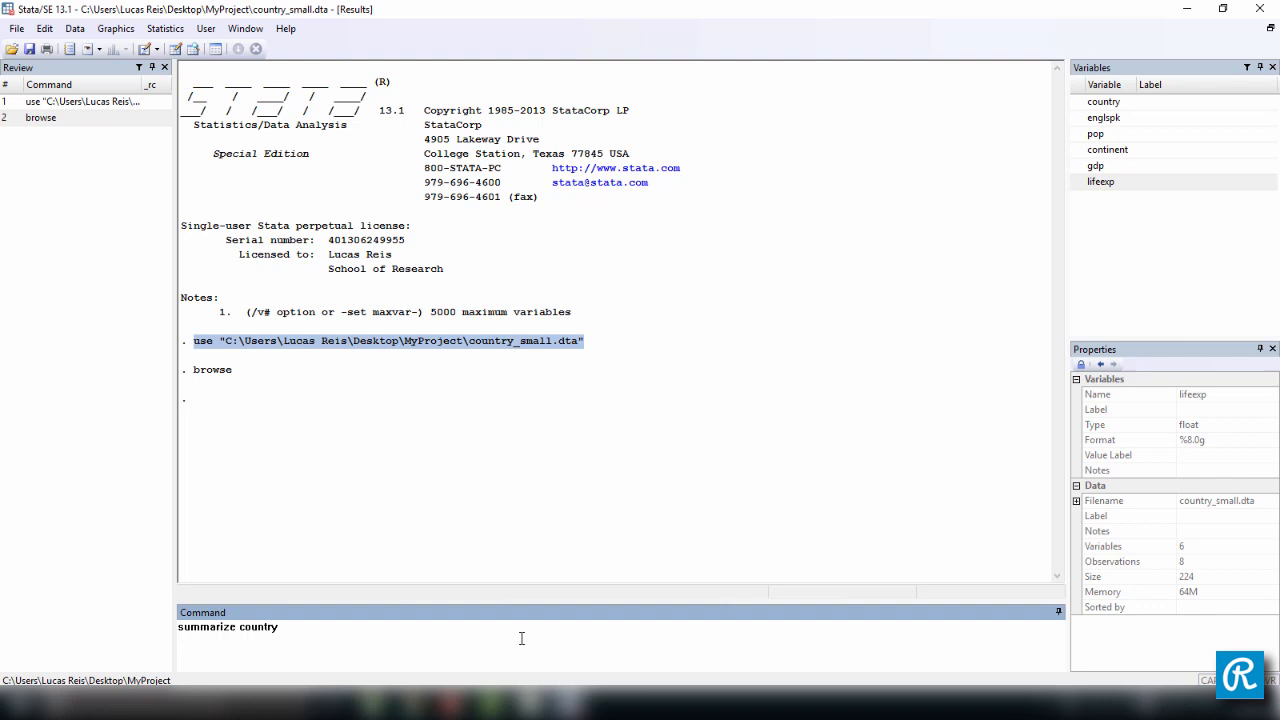
type("contine")
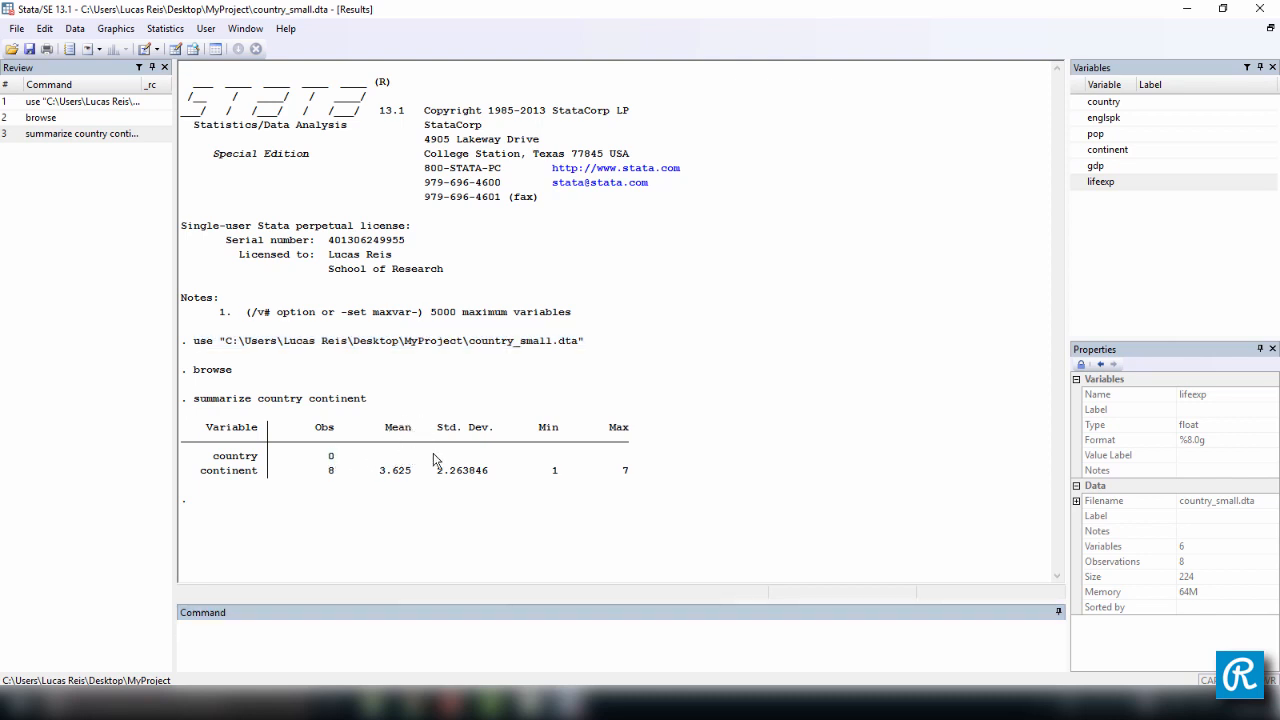
mouse_move(390, 488)
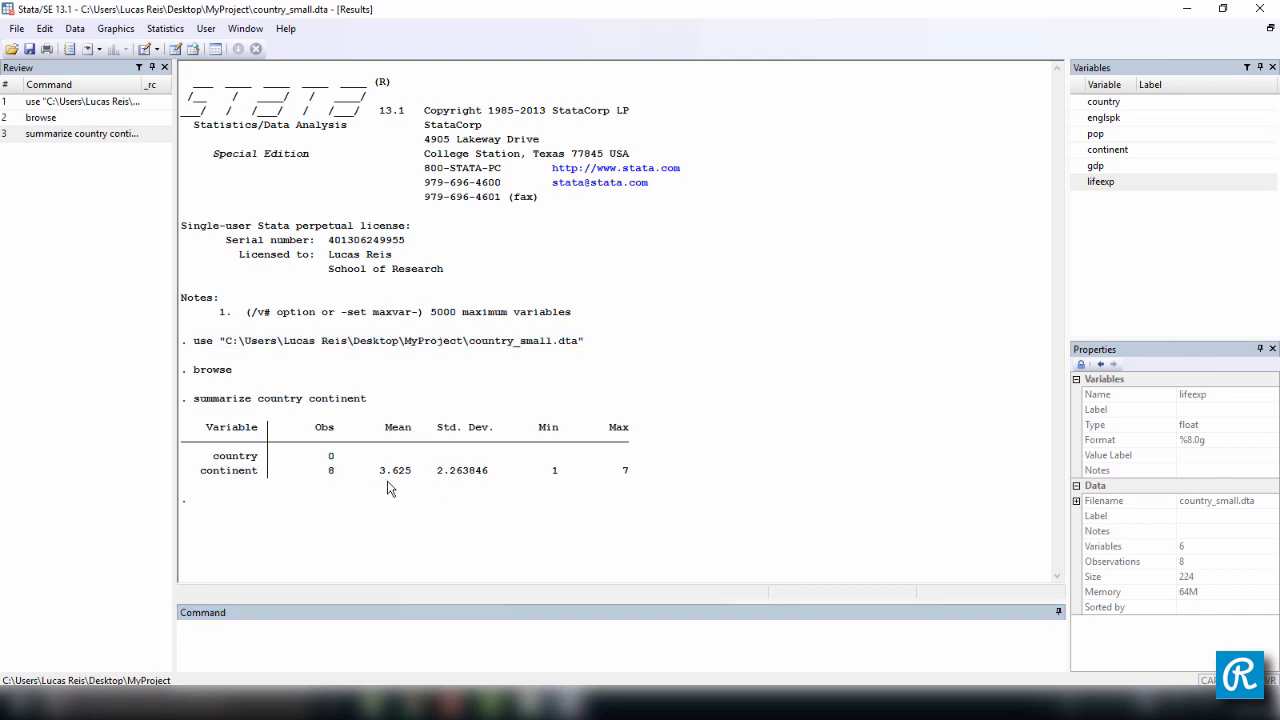
mouse_move(372, 488)
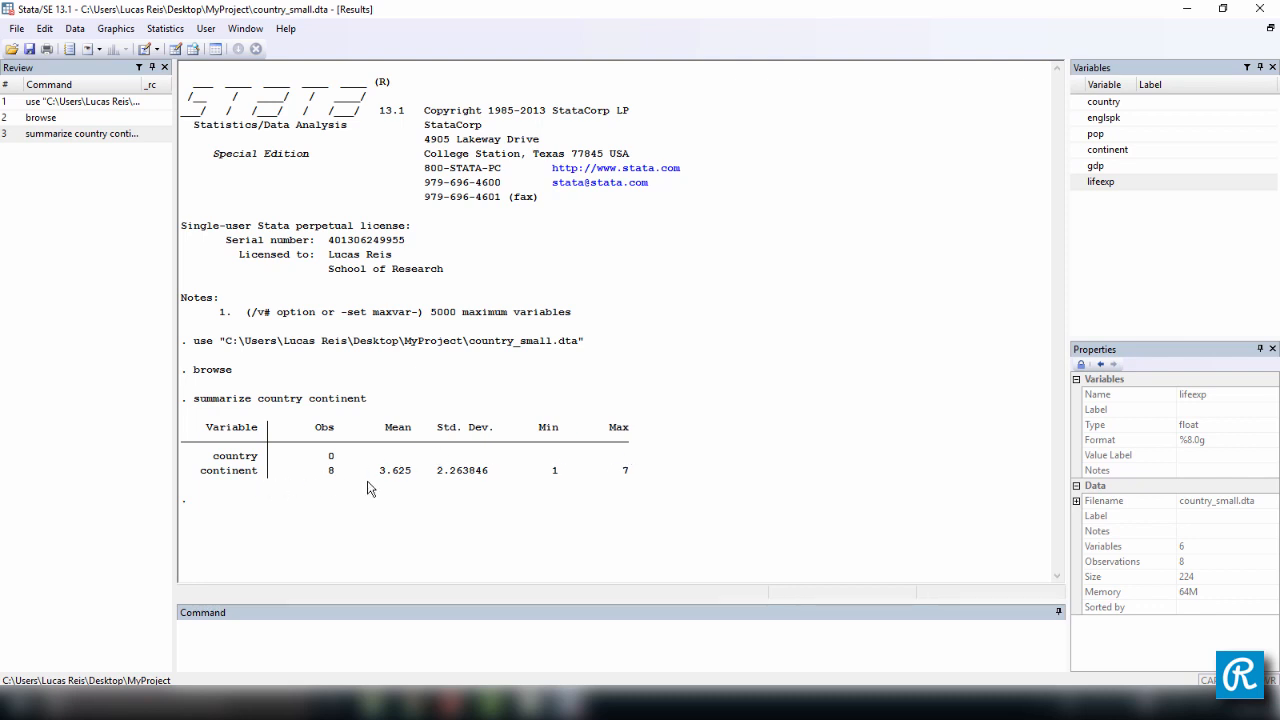
mouse_move(640, 486)
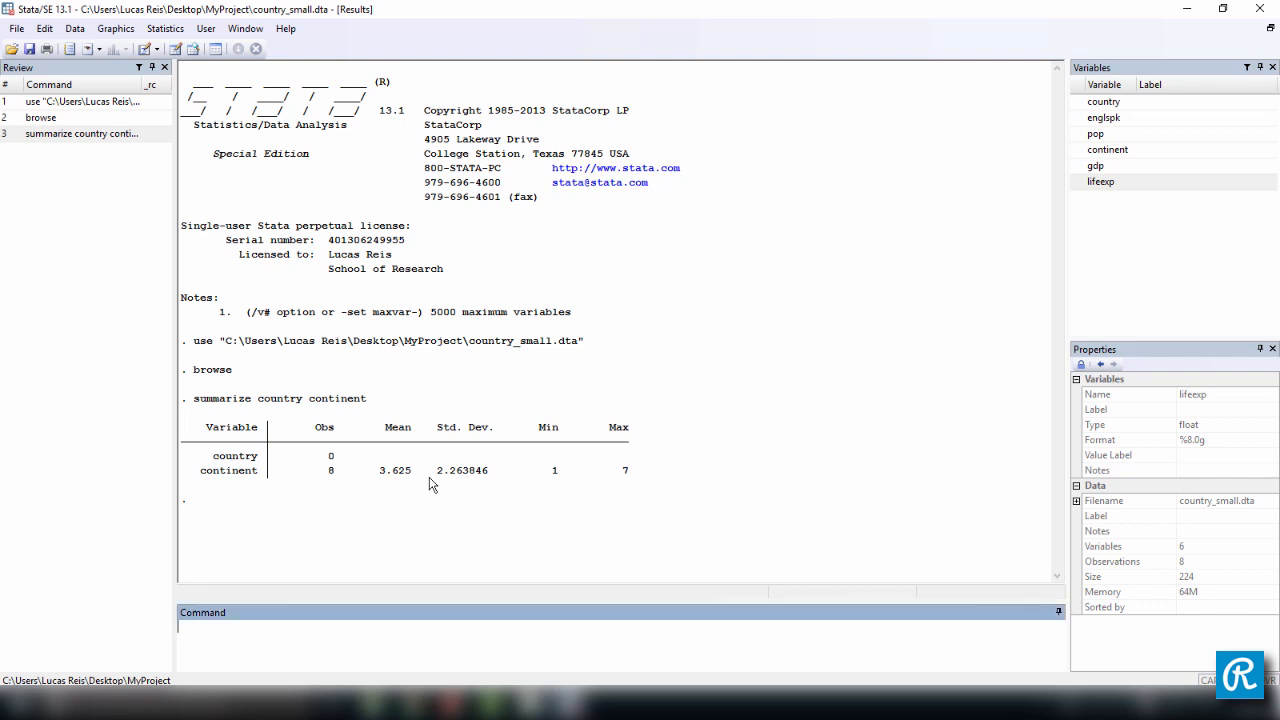
Run summarize on englspk.
type("summarize engl")
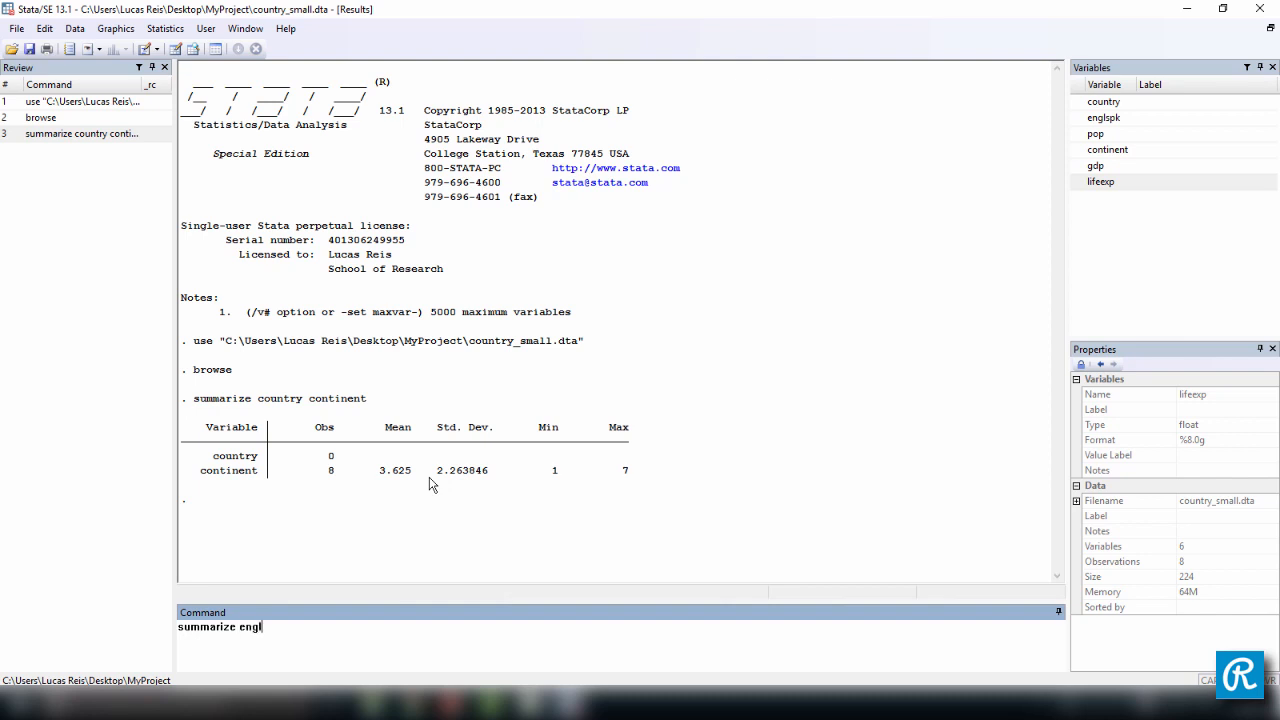
type("spk")
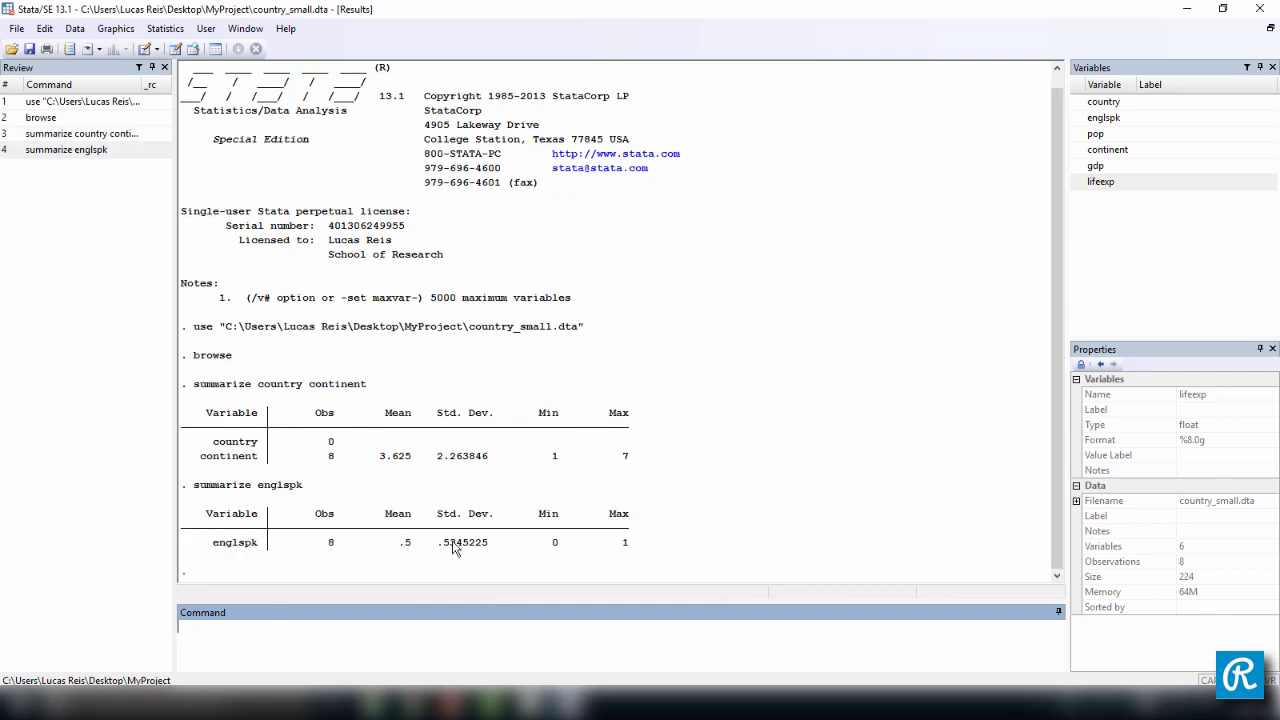
mouse_move(420, 548)
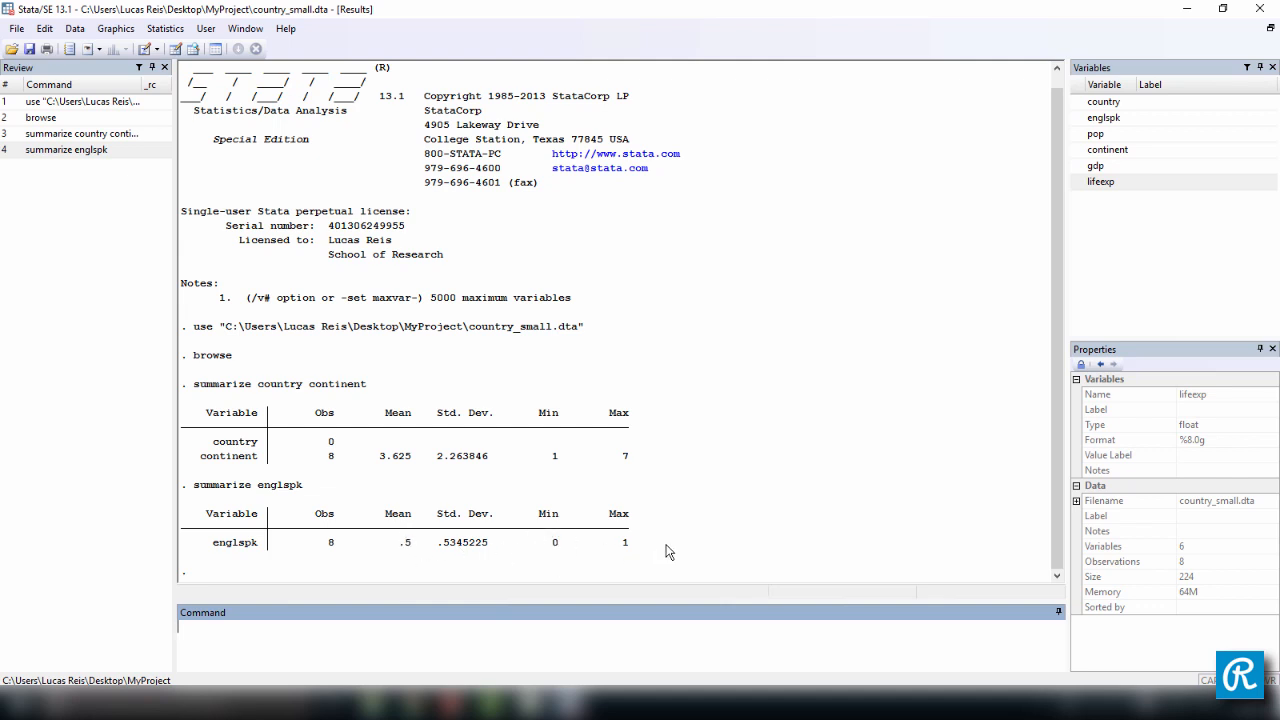
mouse_move(628, 532)
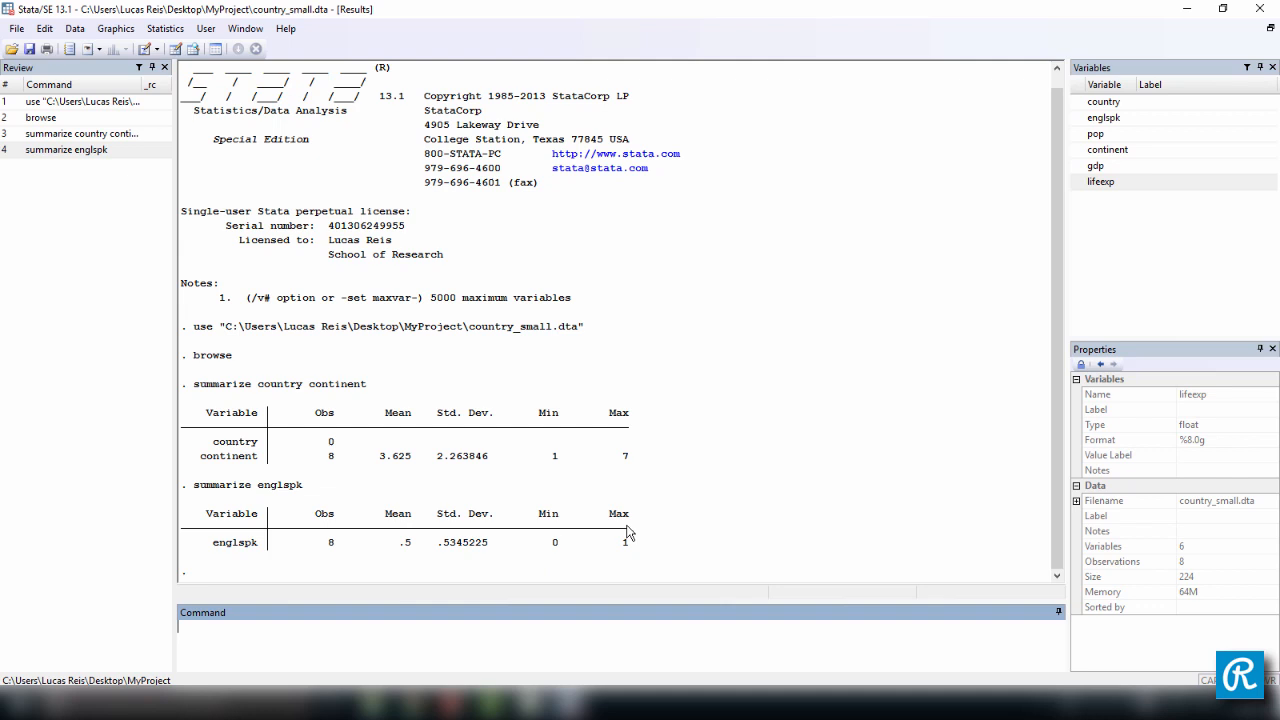
mouse_move(606, 548)
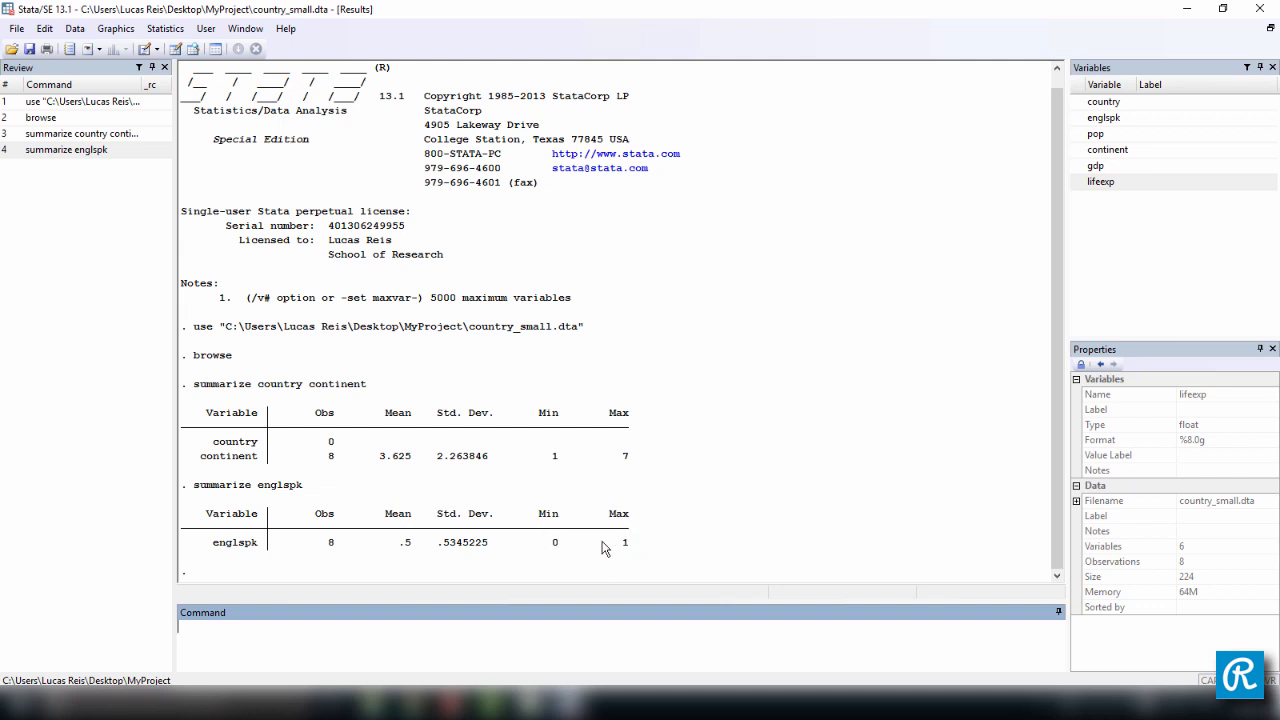
mouse_move(514, 552)
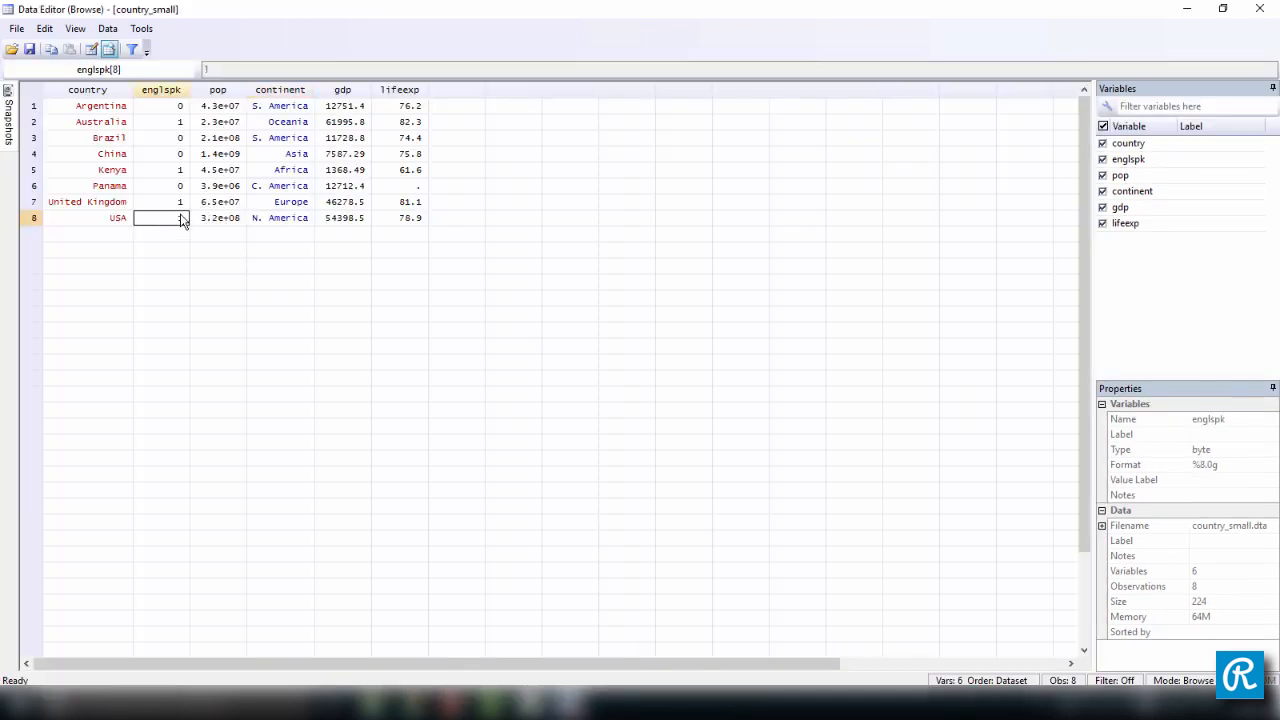
Inspect englspk values for Australia, Brazil and another country in the browser.
left_click(160, 122)
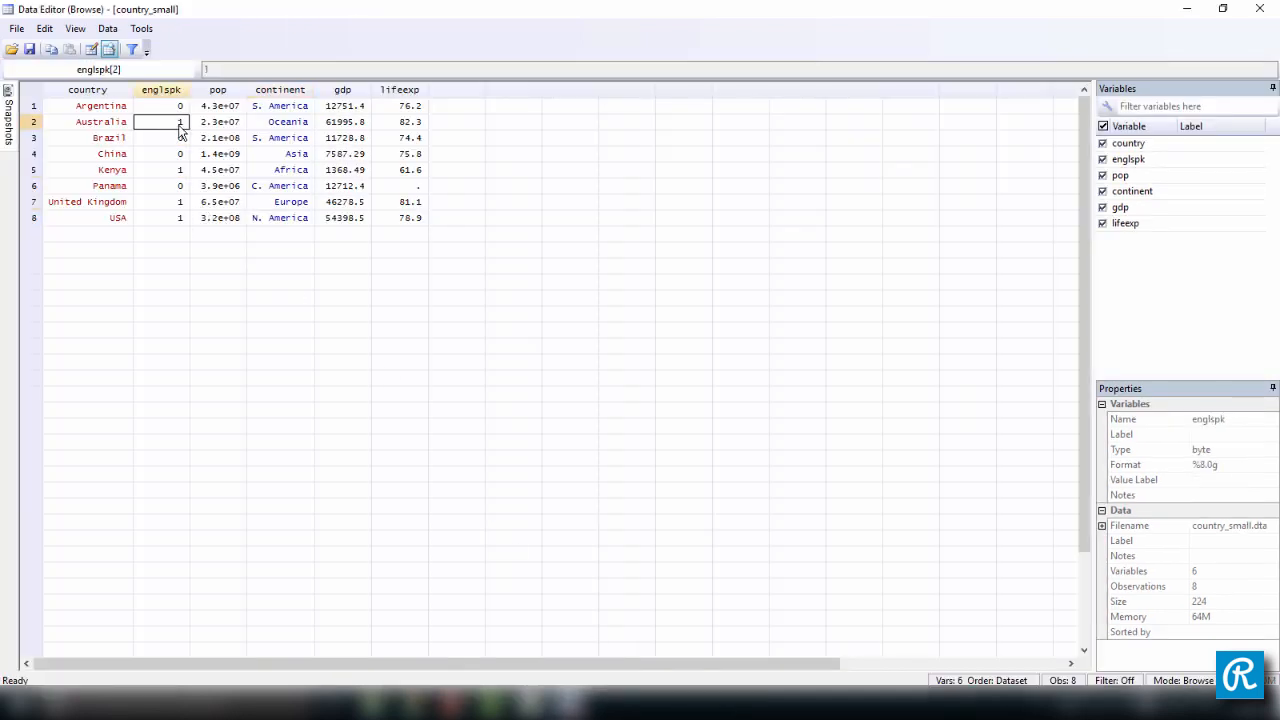
left_click(160, 136)
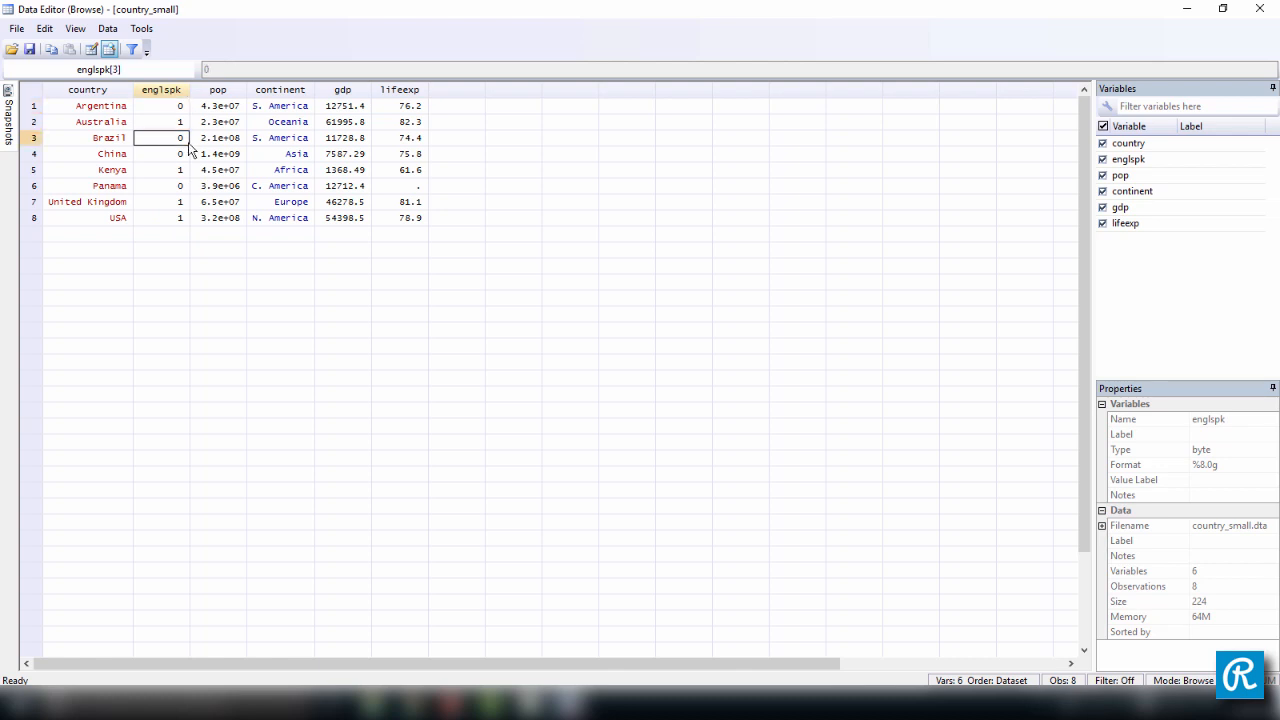
left_click(160, 184)
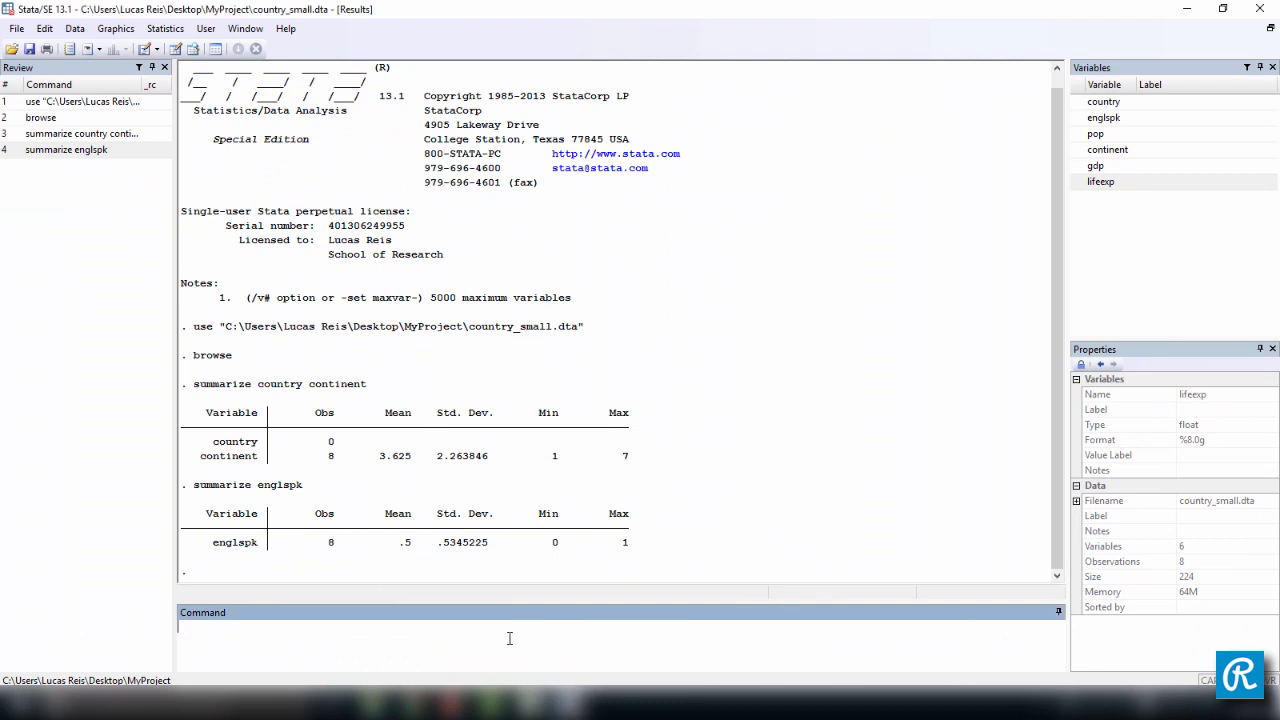
Run codebook on country and continent, highlighting country's str14 type and the United Kingdom value.
type("codebook")
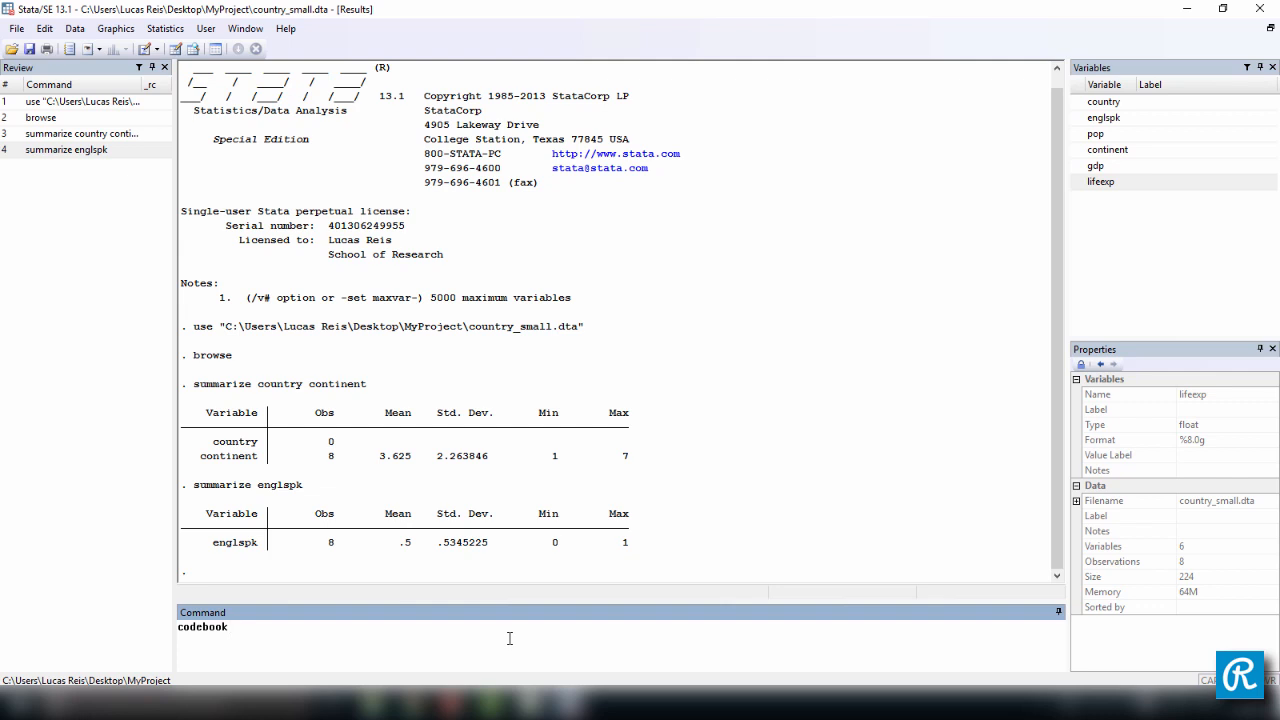
type("count")
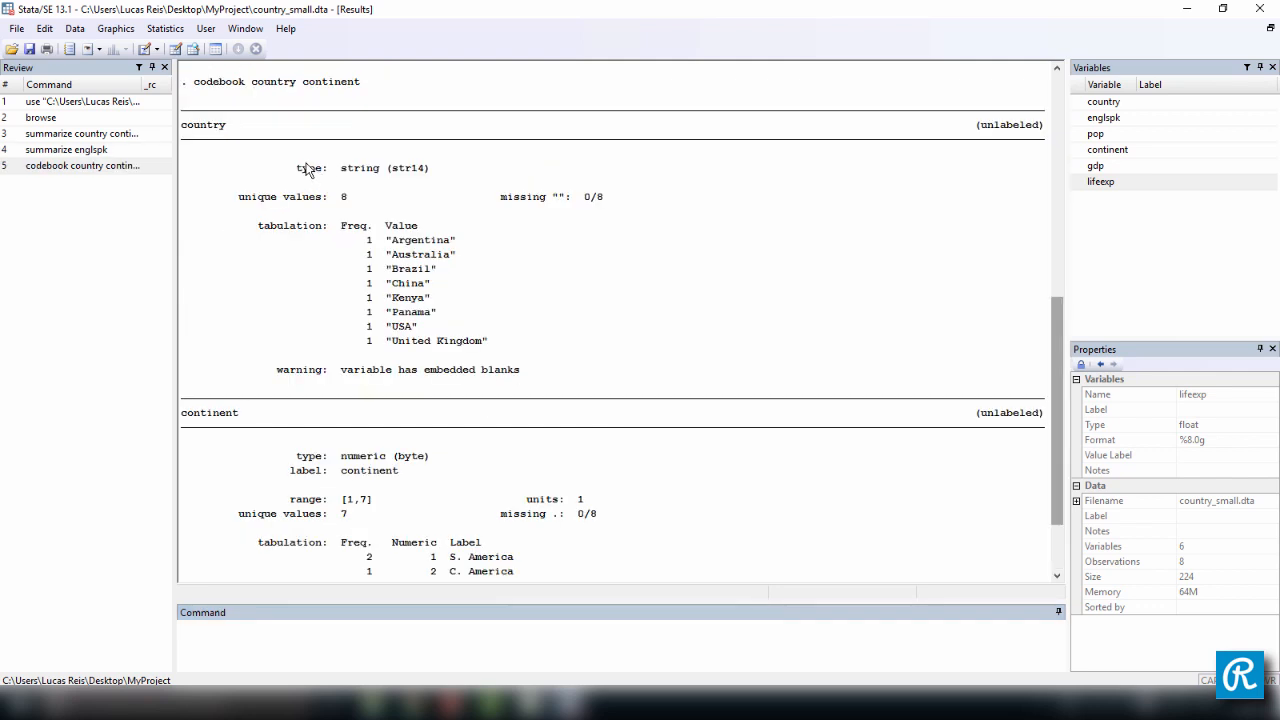
mouse_move(348, 176)
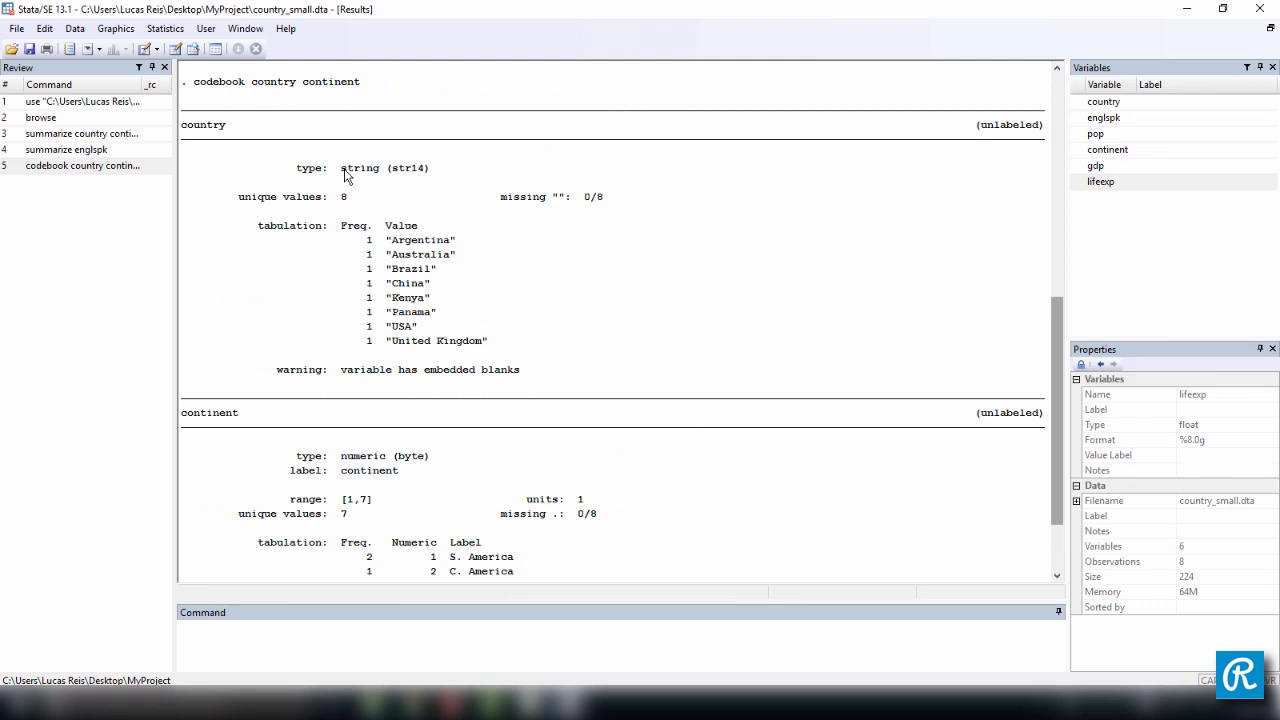
double_click(360, 168)
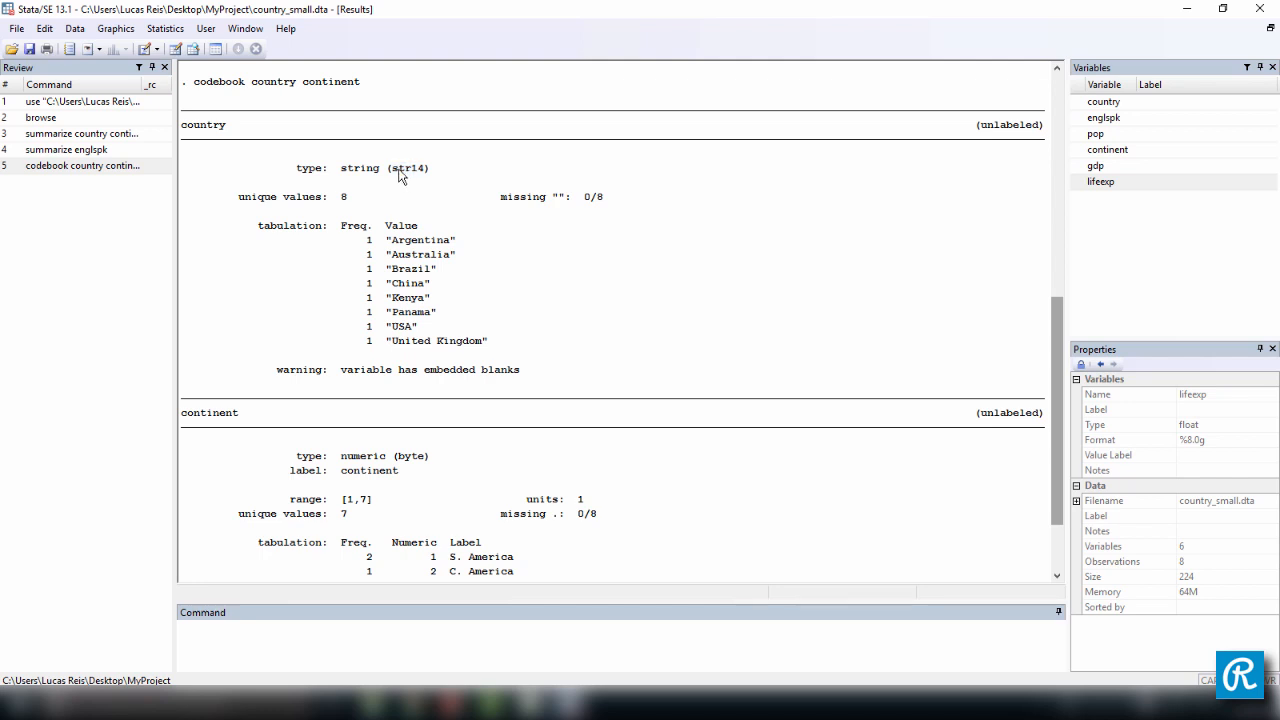
double_click(402, 168)
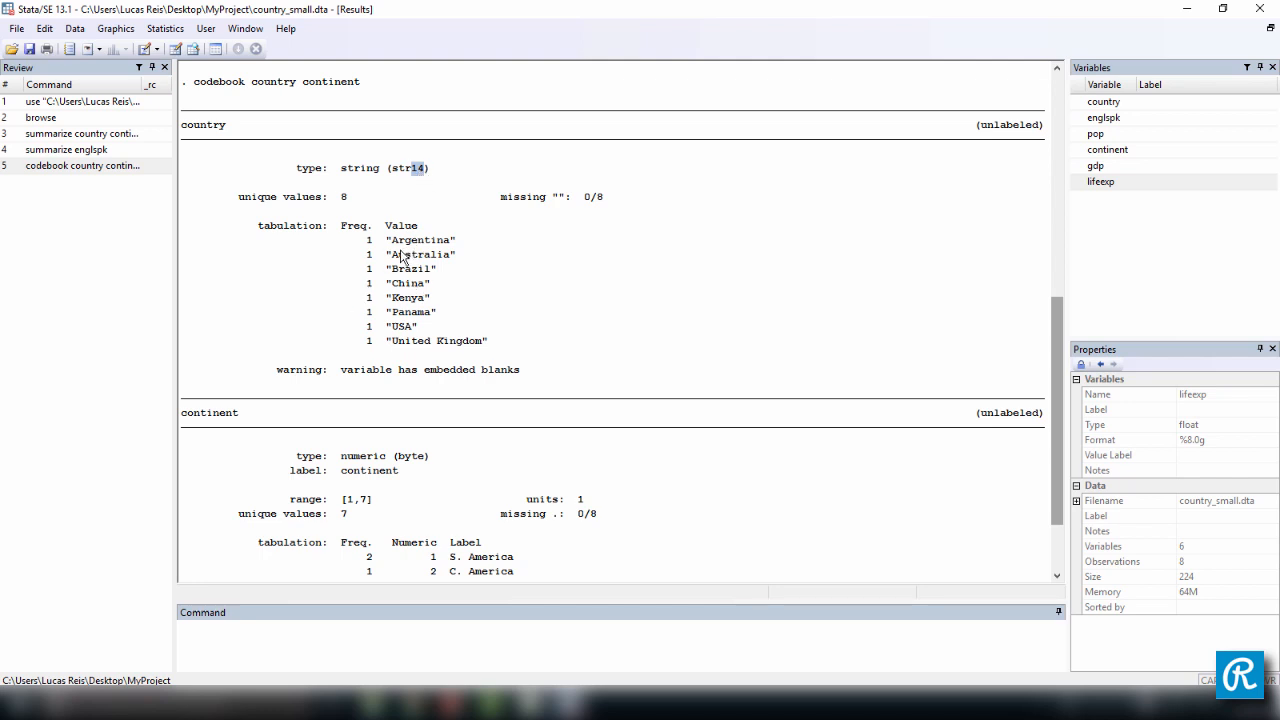
mouse_move(396, 344)
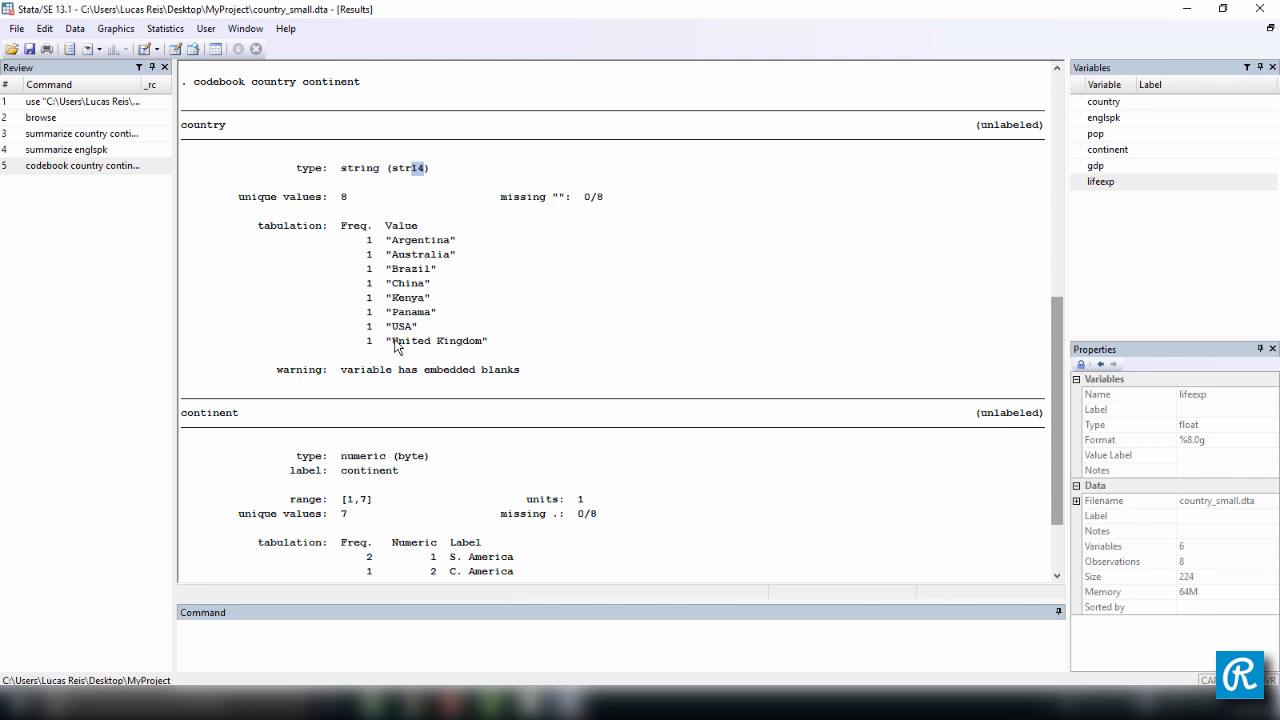
double_click(410, 340)
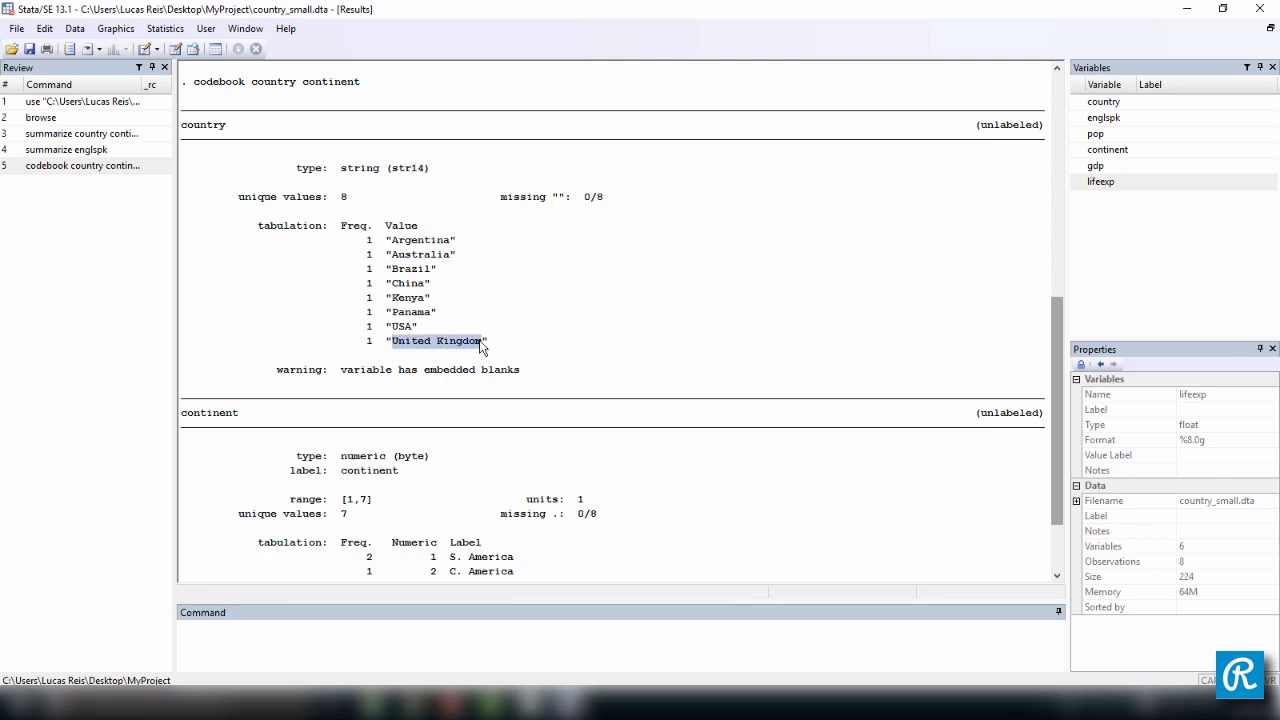
mouse_move(434, 192)
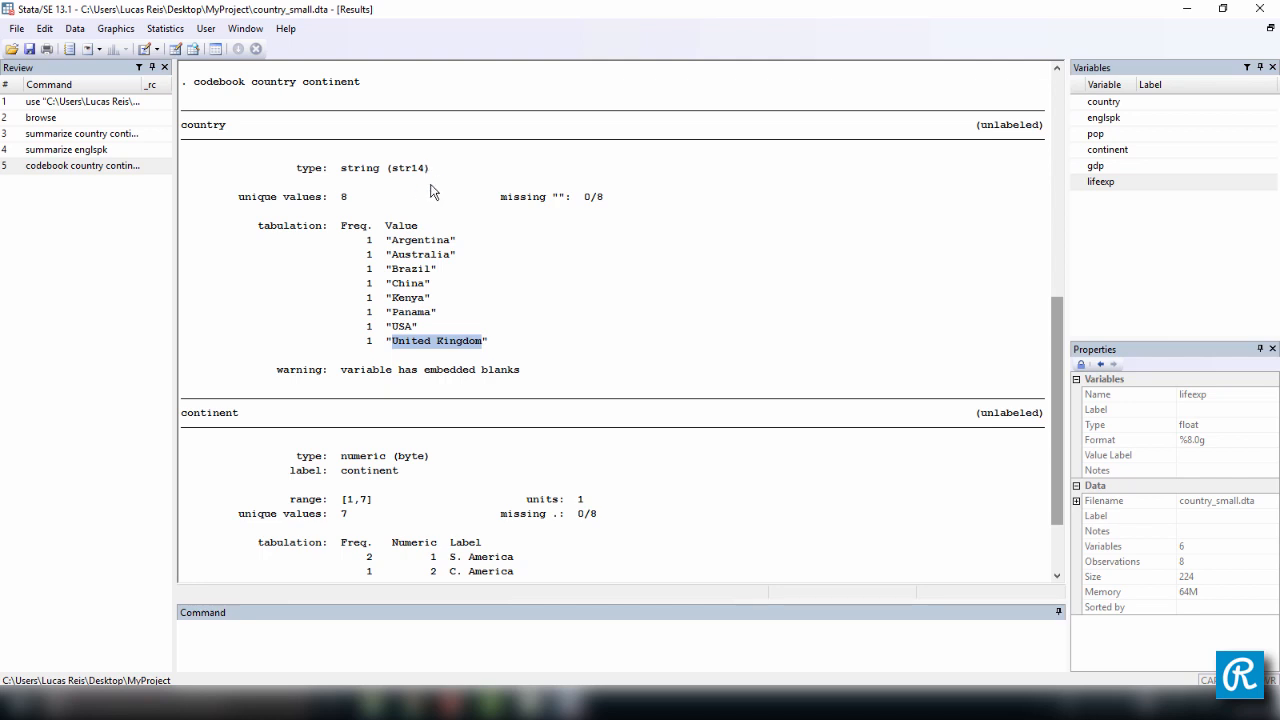
mouse_move(408, 374)
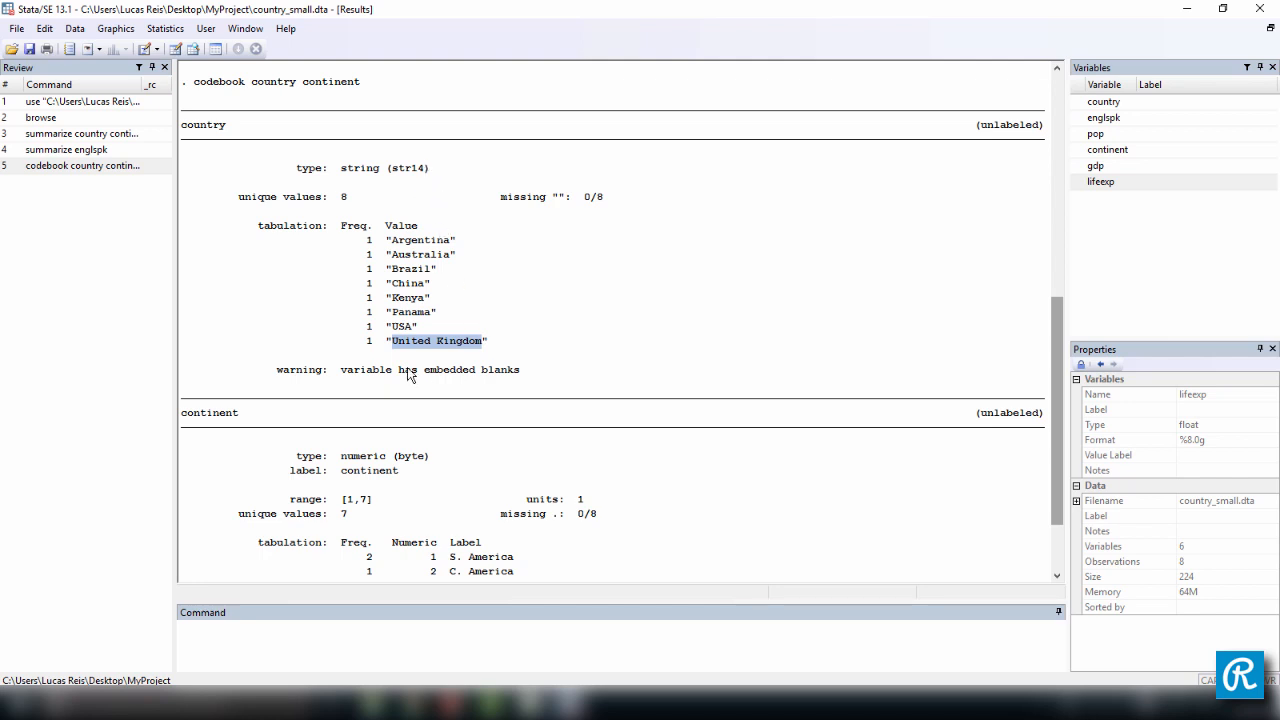
scroll("down", 3)
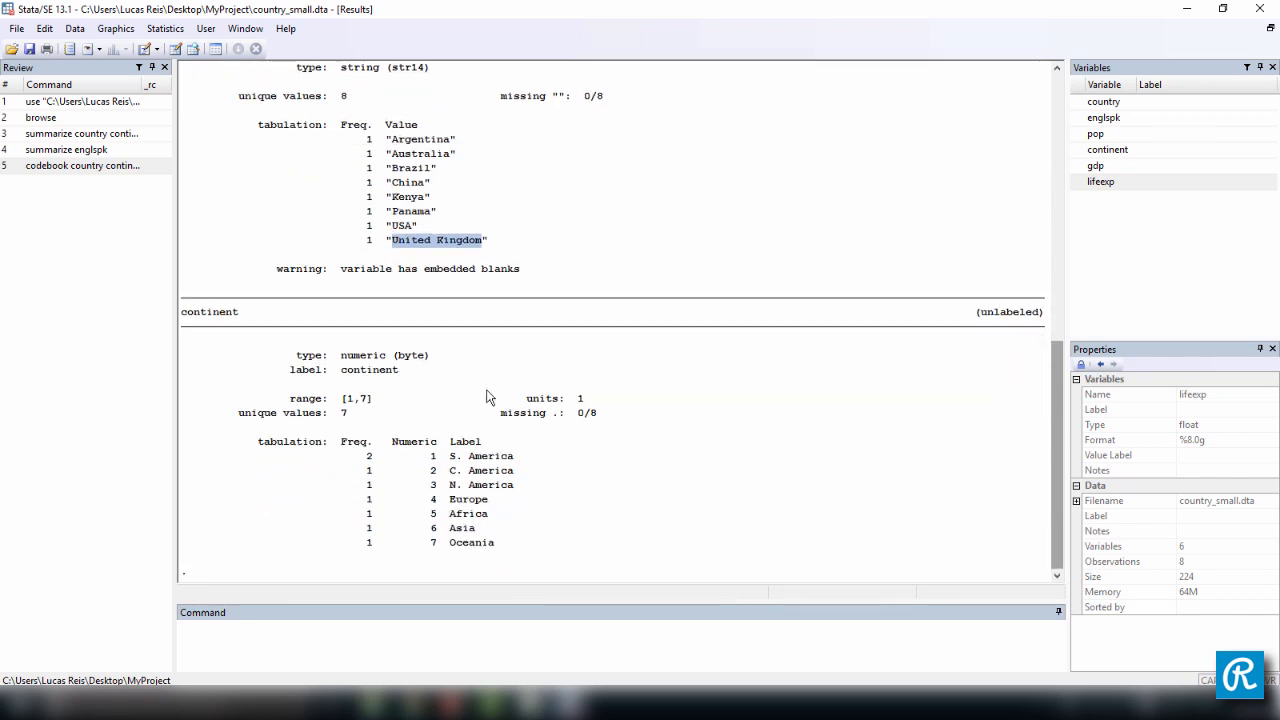
mouse_move(252, 328)
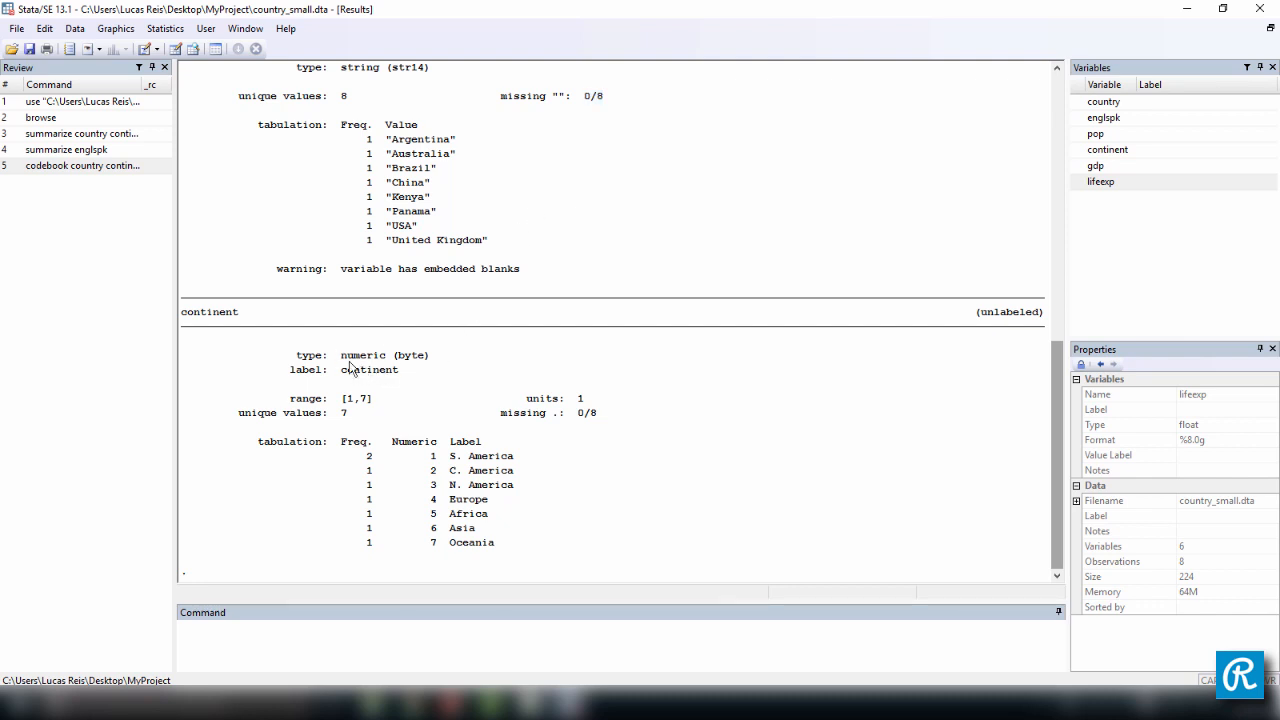
double_click(362, 356)
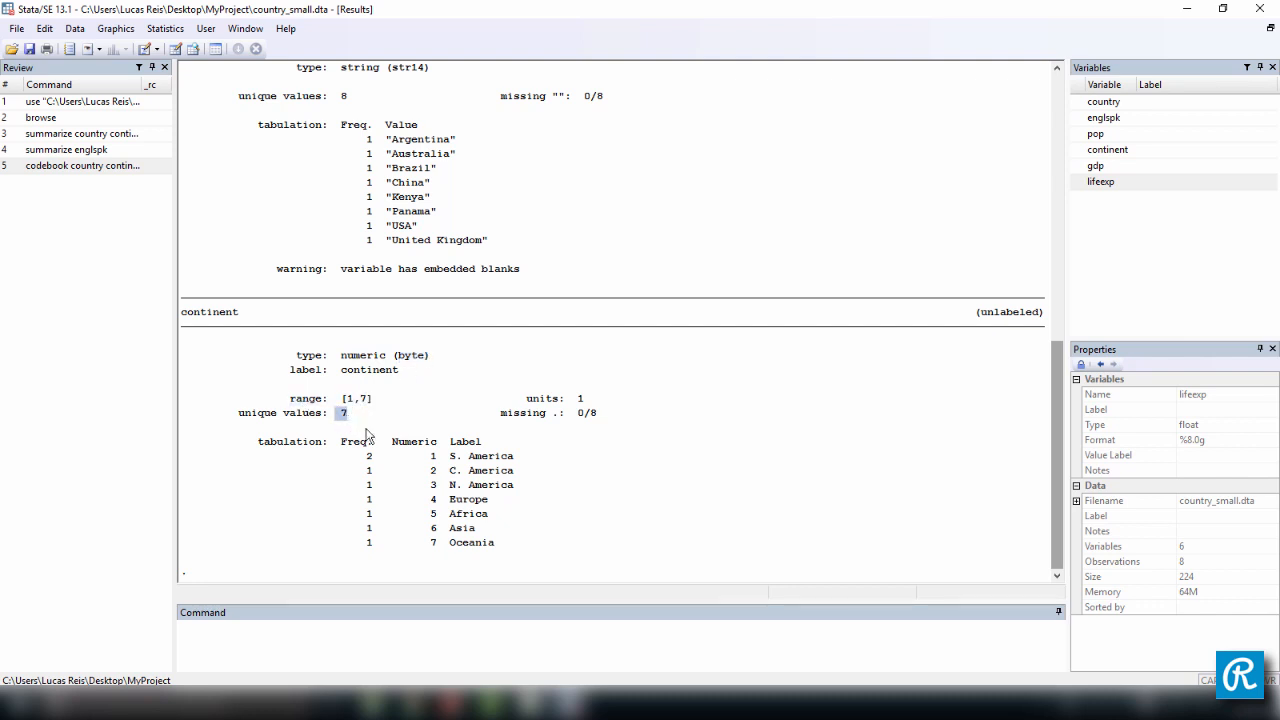
mouse_move(488, 480)
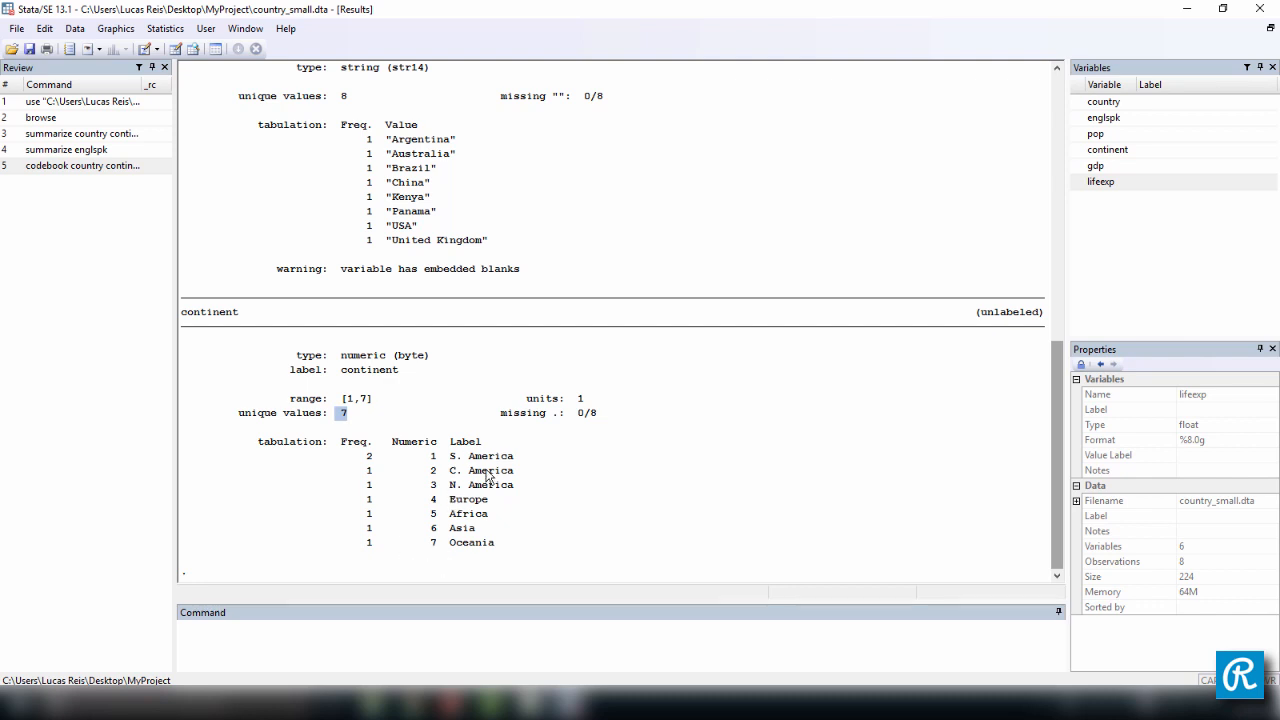
mouse_move(452, 456)
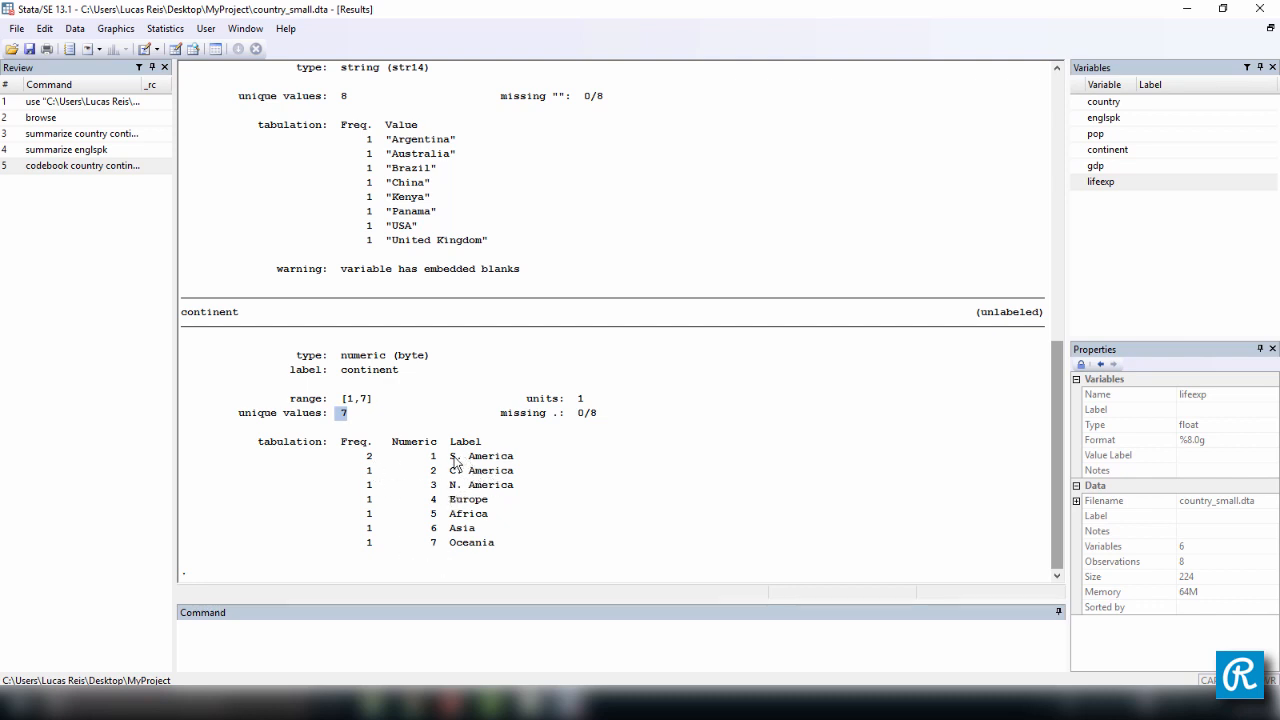
mouse_move(408, 460)
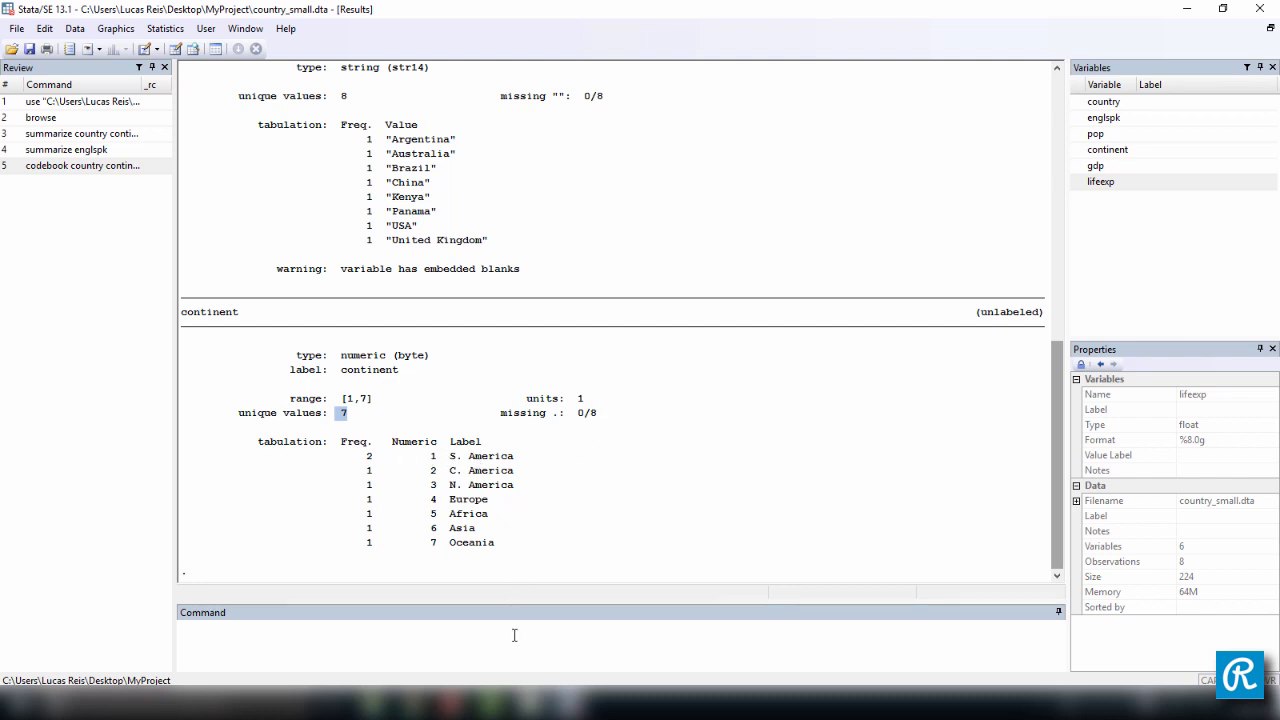
type("codeb")
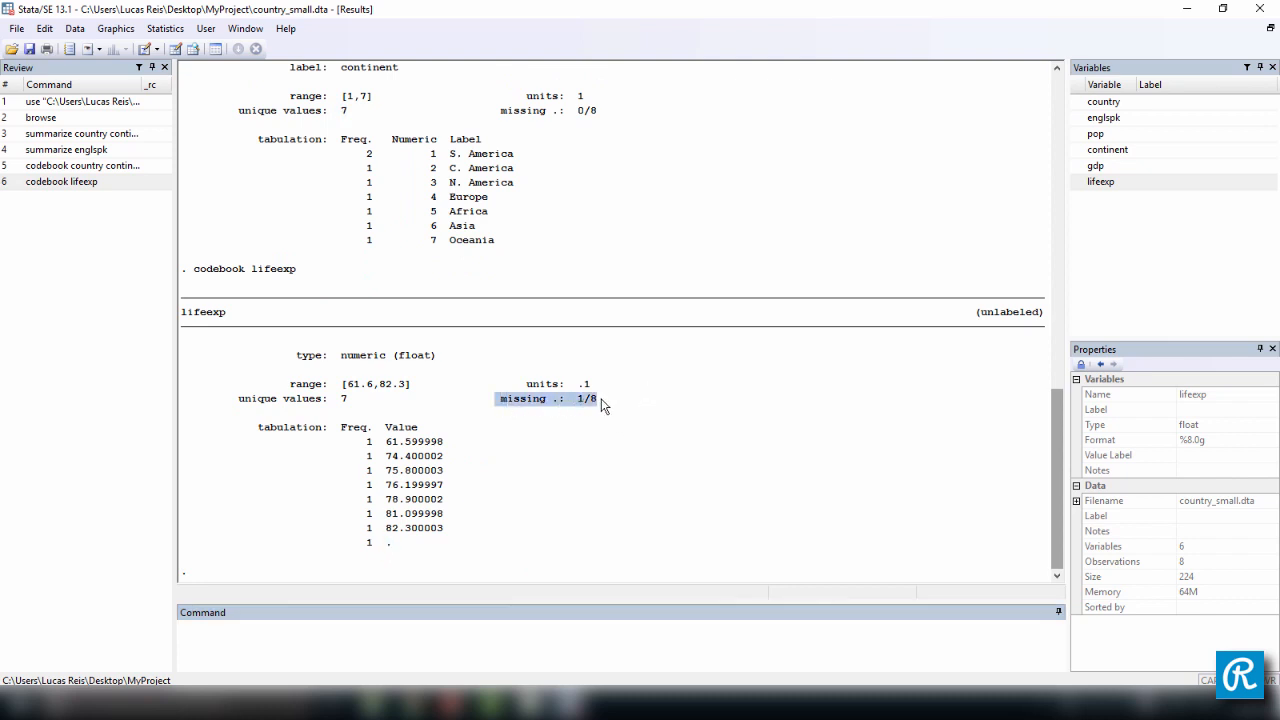
mouse_move(352, 400)
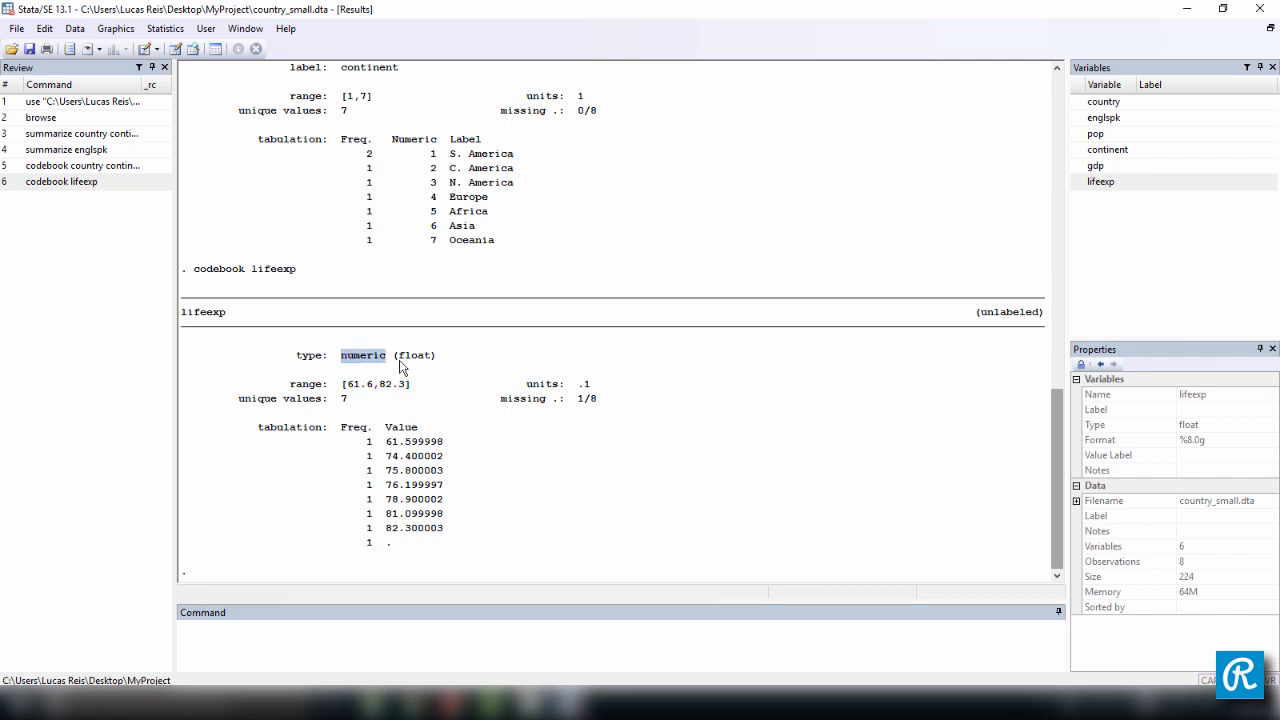
mouse_move(458, 368)
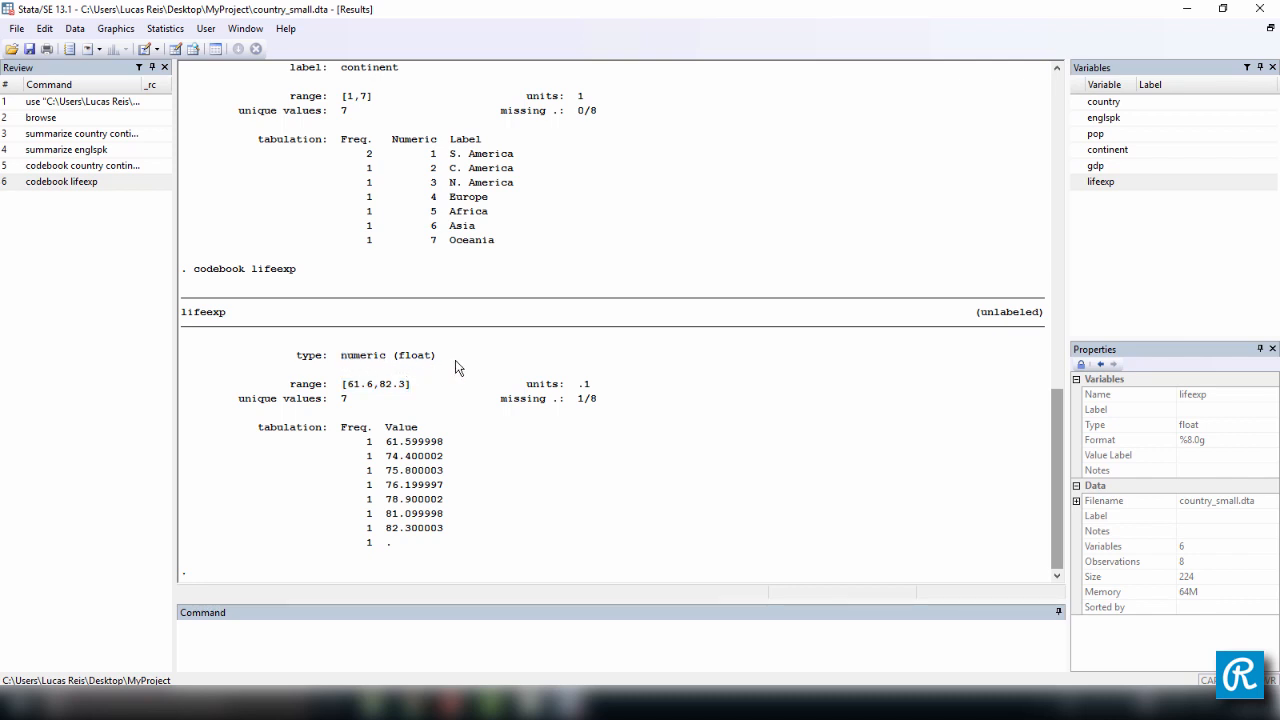